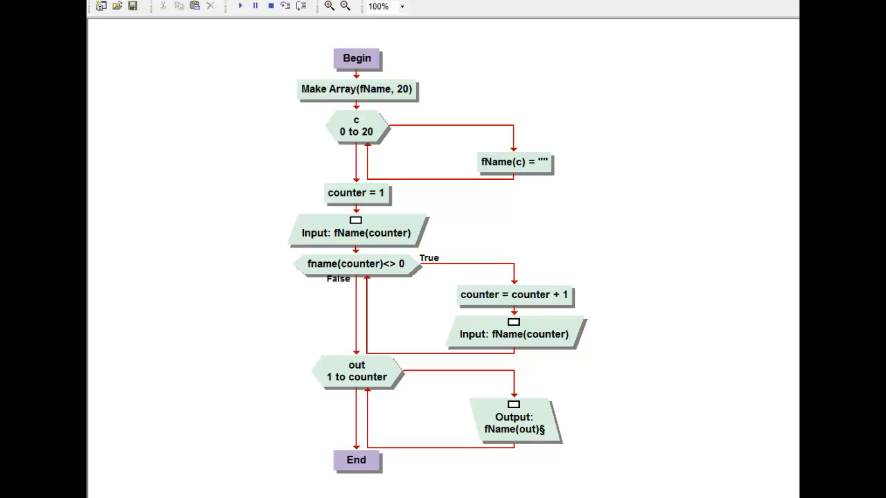
{"action": "mouse_move", "coordinate": [404, 59]}
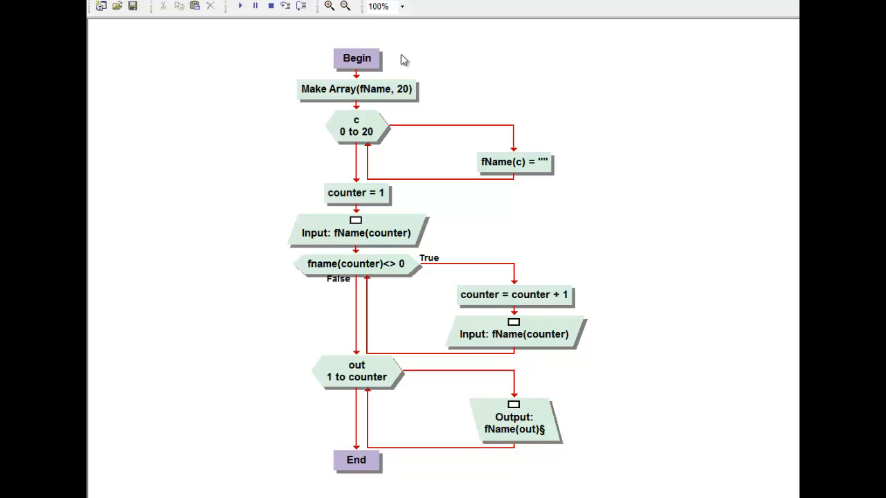
{"action": "mouse_move", "coordinate": [353, 91]}
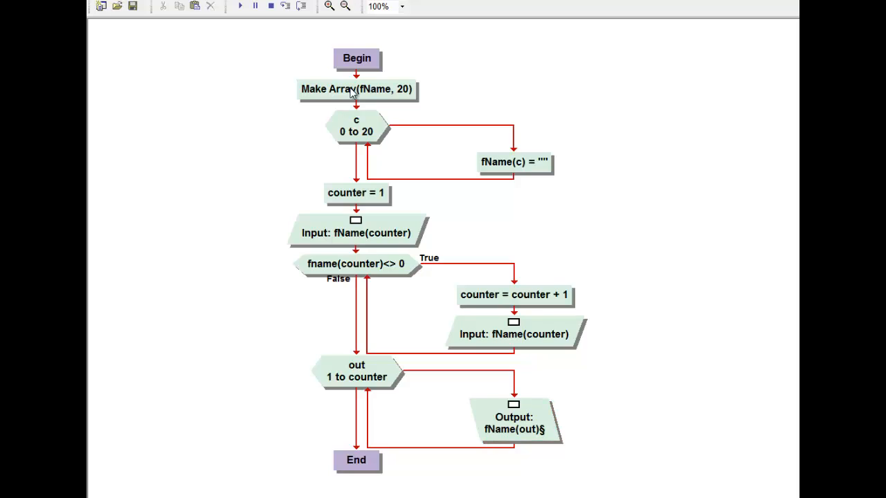
{"action": "mouse_move", "coordinate": [374, 136]}
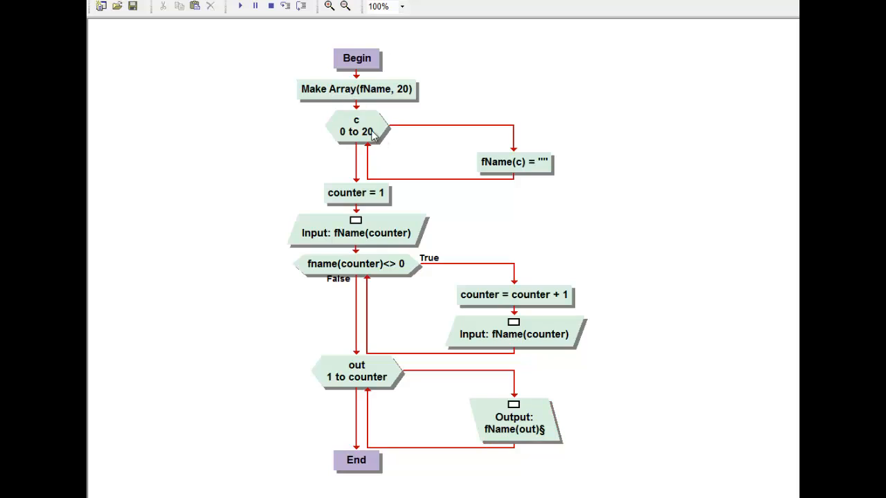
{"action": "mouse_move", "coordinate": [465, 142]}
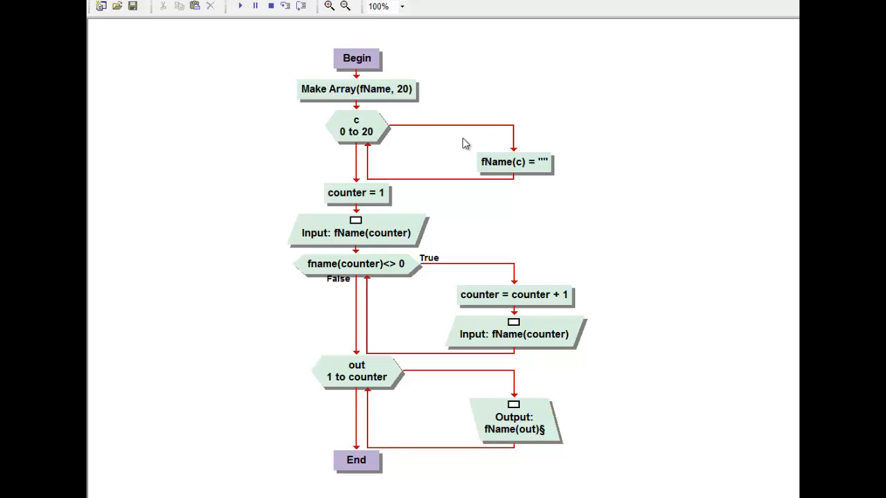
{"action": "mouse_move", "coordinate": [377, 133]}
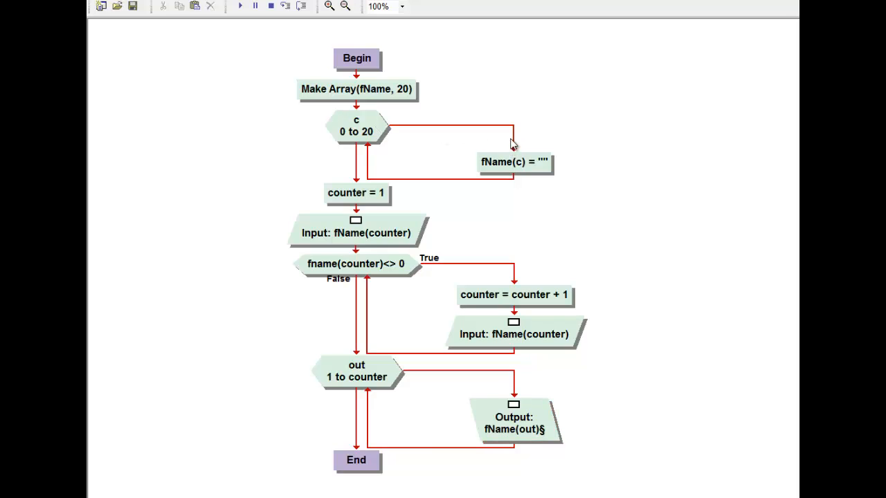
{"action": "mouse_move", "coordinate": [424, 105]}
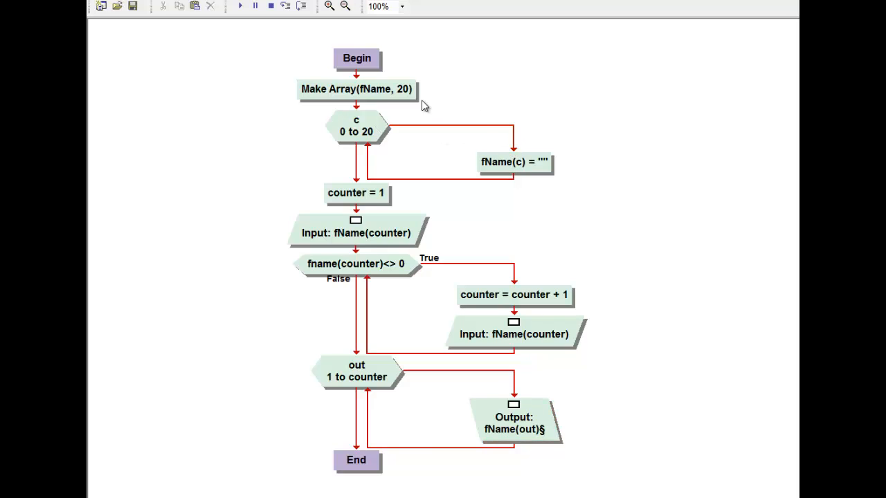
{"action": "mouse_move", "coordinate": [404, 102]}
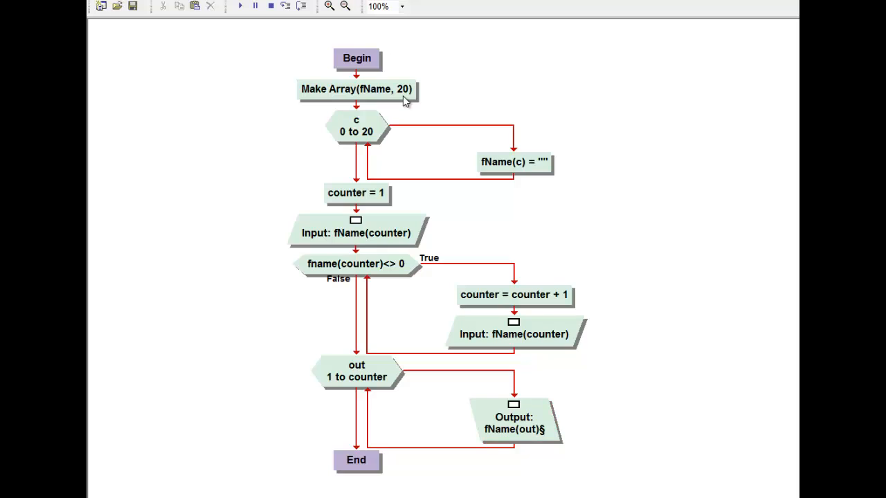
{"action": "mouse_move", "coordinate": [369, 200]}
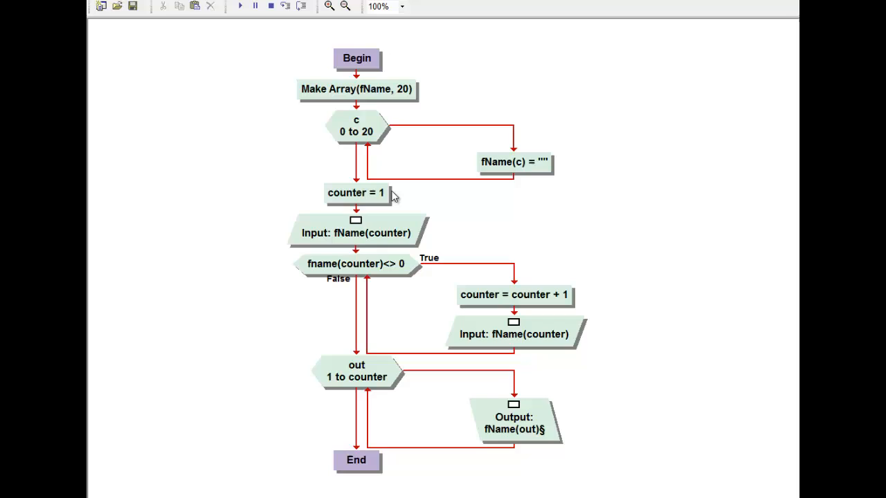
{"action": "mouse_move", "coordinate": [348, 232]}
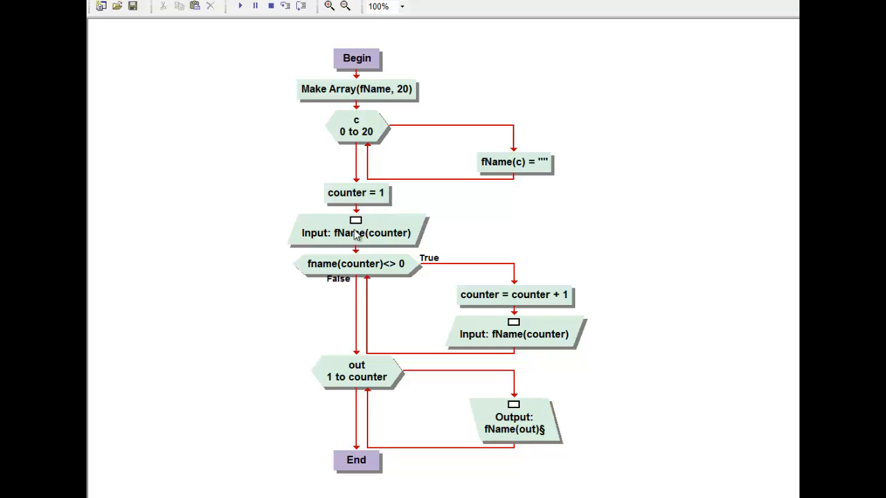
{"action": "mouse_move", "coordinate": [373, 230]}
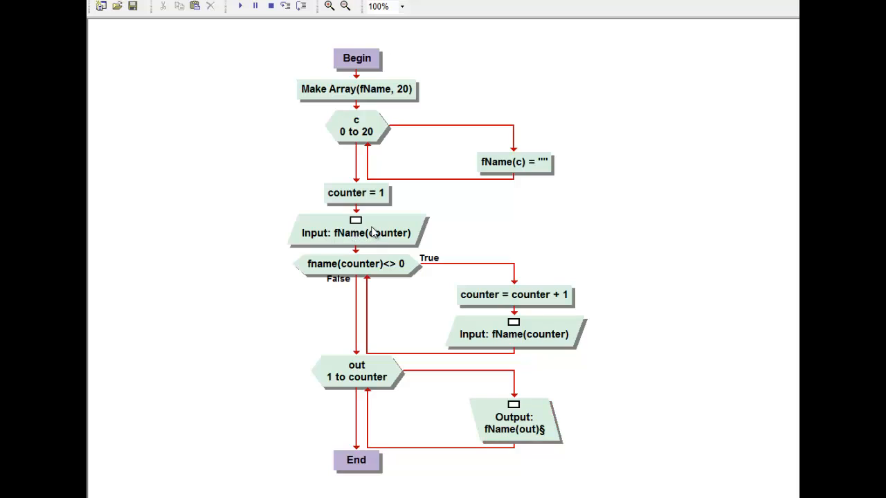
{"action": "mouse_move", "coordinate": [372, 233]}
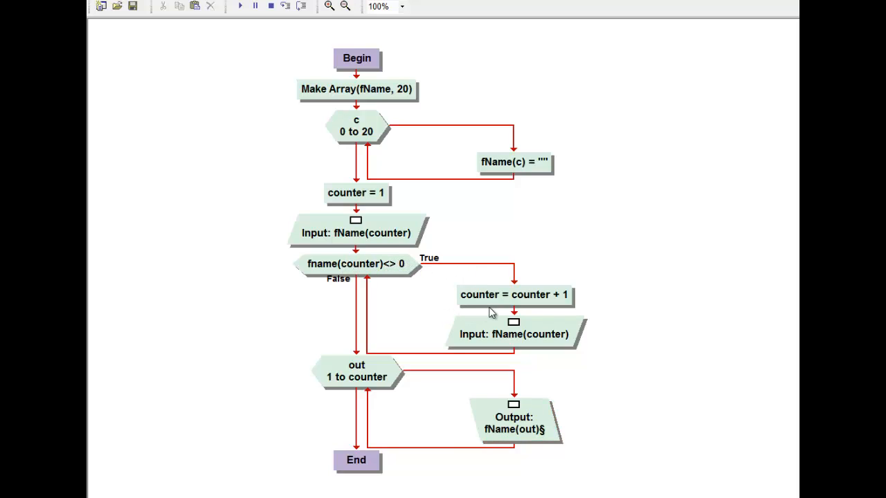
{"action": "mouse_move", "coordinate": [504, 303]}
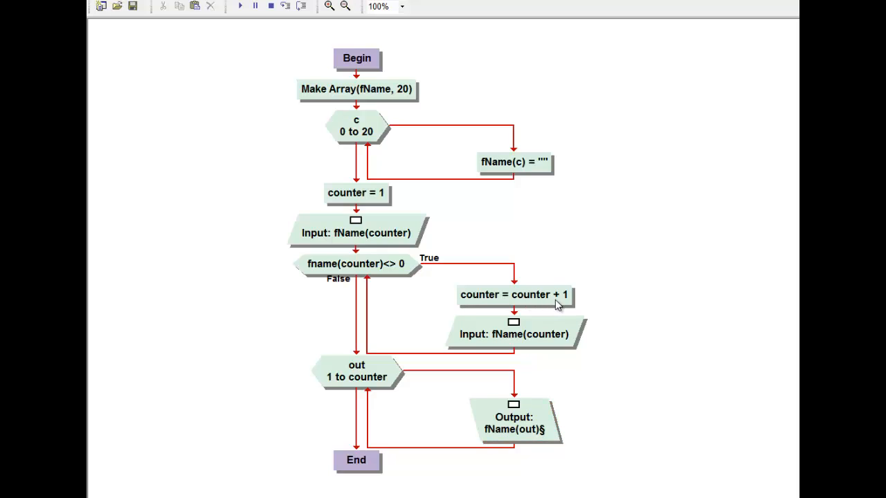
{"action": "mouse_move", "coordinate": [525, 332]}
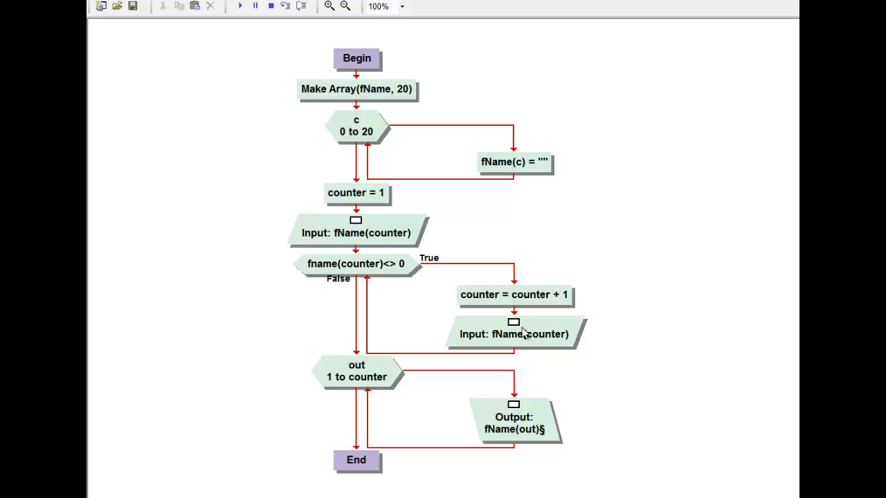
{"action": "mouse_move", "coordinate": [338, 197]}
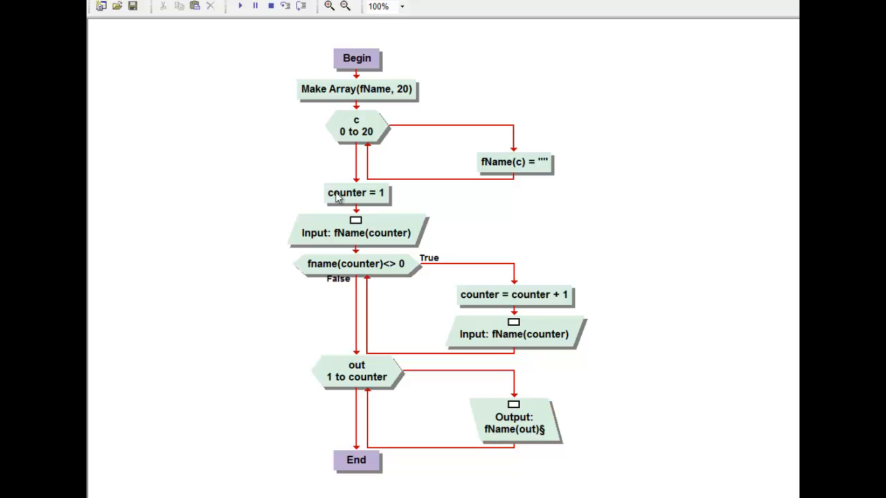
{"action": "mouse_move", "coordinate": [363, 201]}
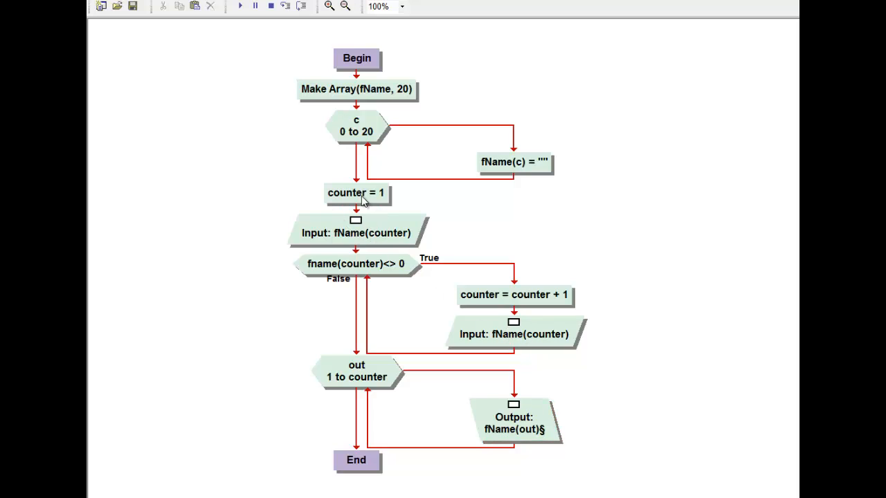
{"action": "mouse_move", "coordinate": [505, 299]}
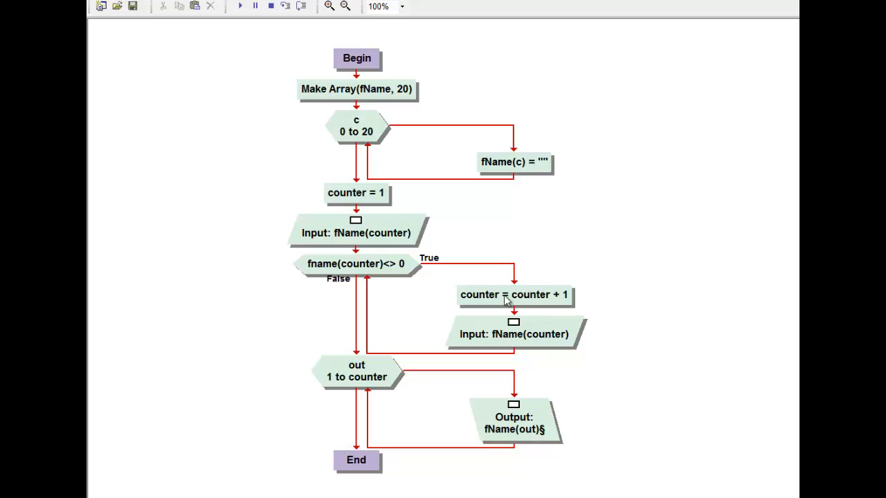
{"action": "mouse_move", "coordinate": [366, 389]}
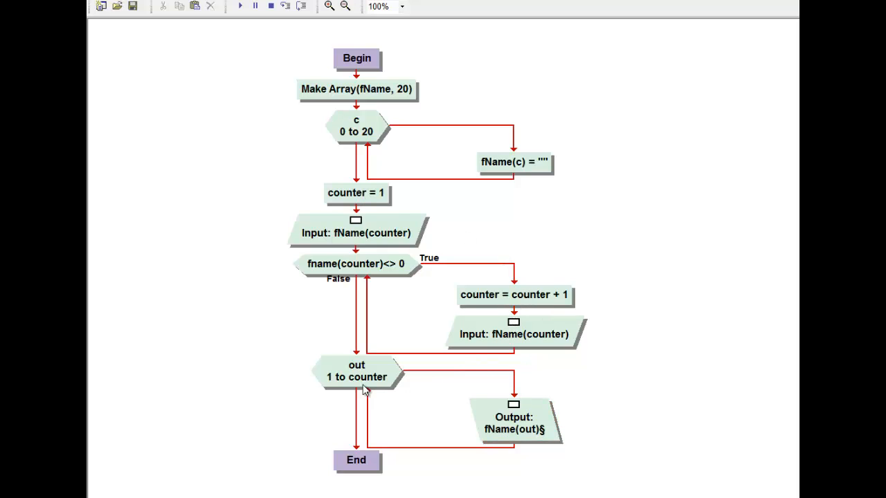
{"action": "mouse_move", "coordinate": [359, 372]}
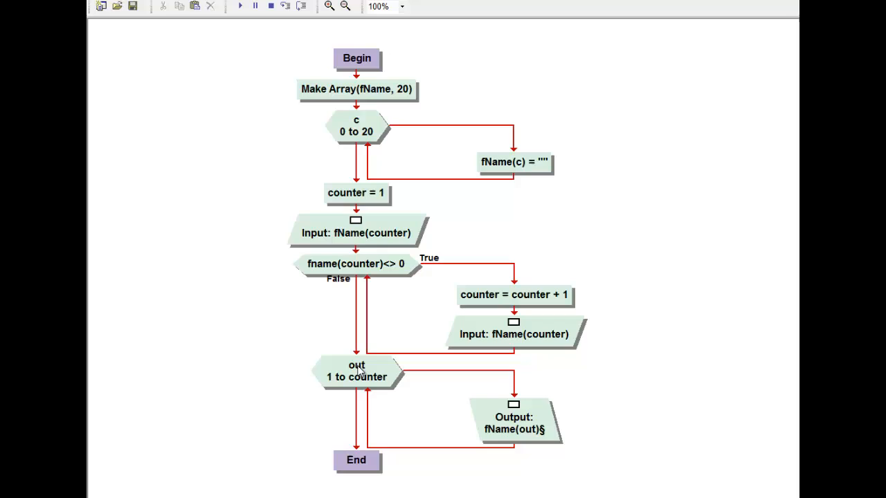
{"action": "mouse_move", "coordinate": [410, 383]}
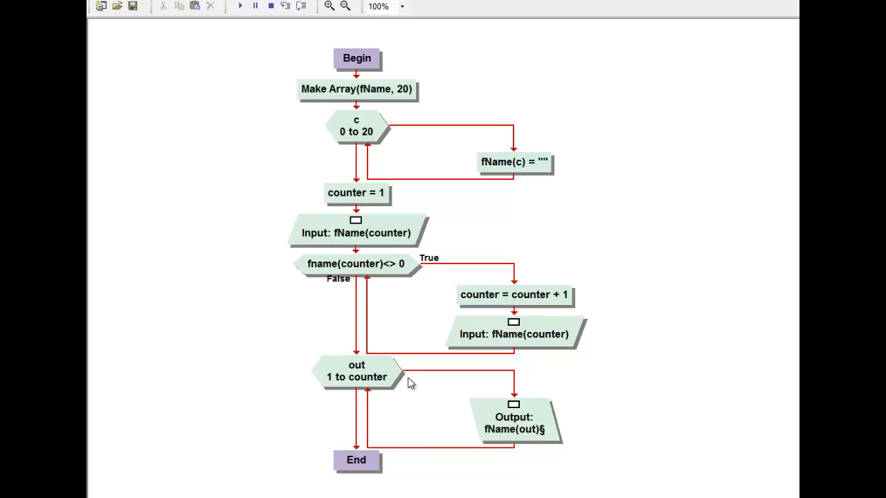
{"action": "mouse_move", "coordinate": [517, 421]}
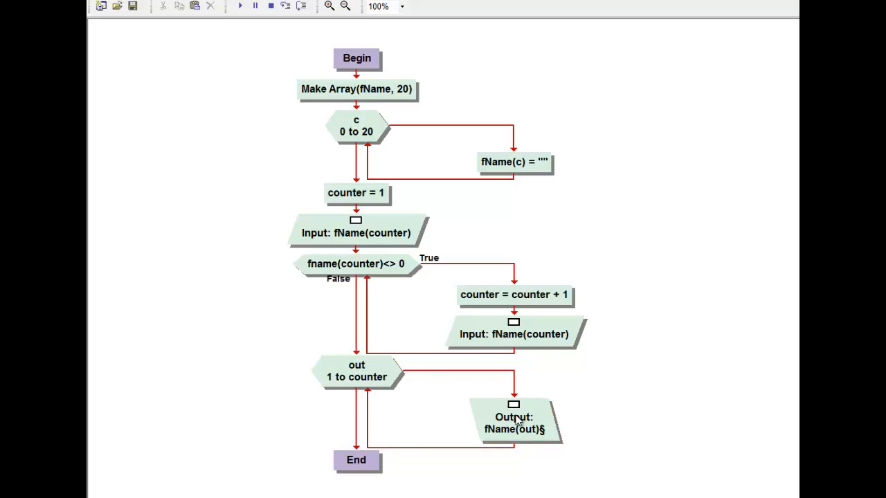
Inspect the name output statement's settings and close them unchanged
{"action": "left_click", "coordinate": [514, 422]}
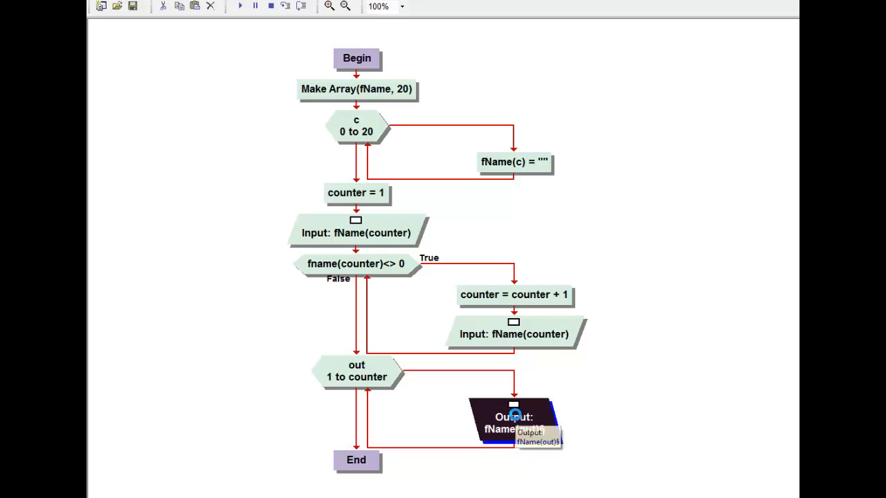
{"action": "double_click", "coordinate": [514, 422]}
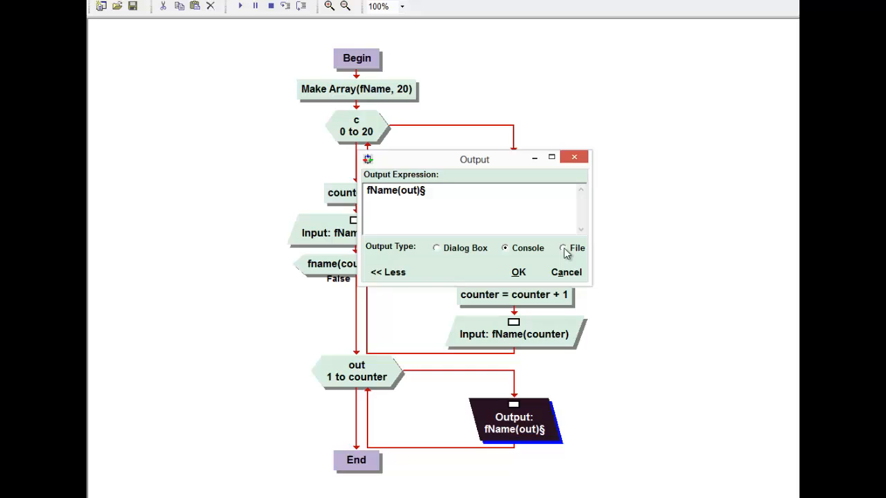
{"action": "mouse_move", "coordinate": [553, 263]}
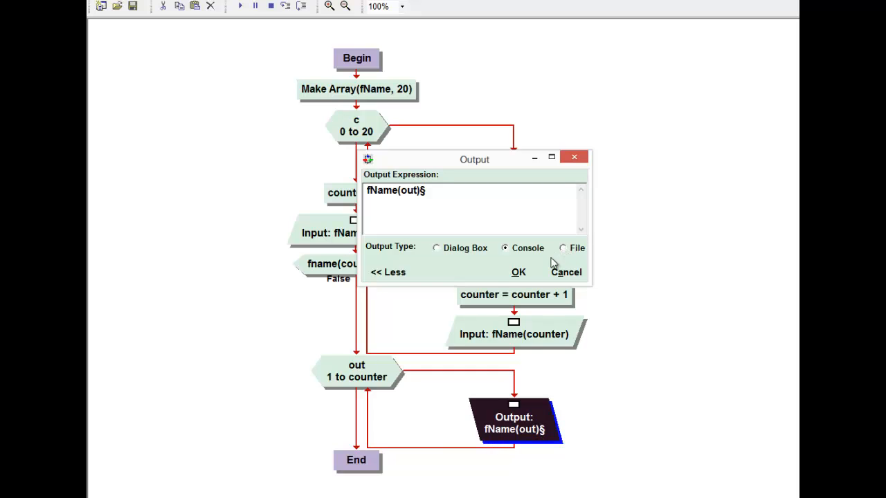
{"action": "left_click", "coordinate": [518, 271]}
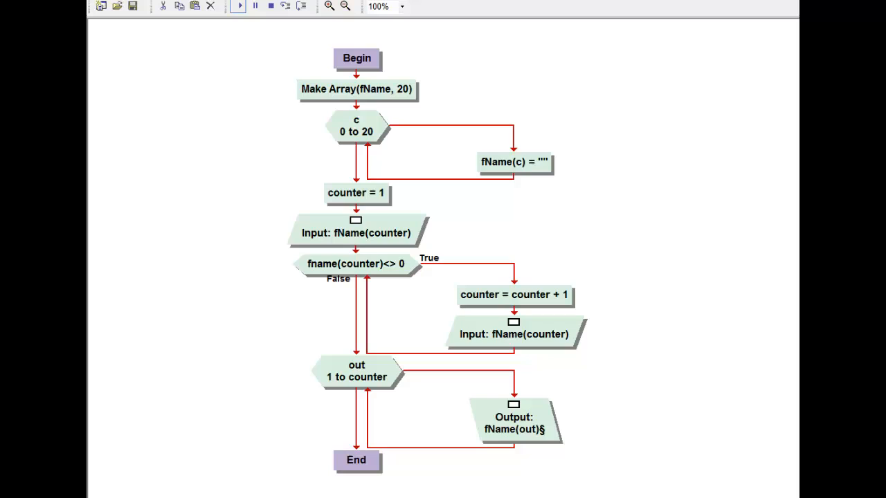
Run the flowchart, entering names mer, Josh and Ma at the FNAME prompts
{"action": "left_click", "coordinate": [238, 6]}
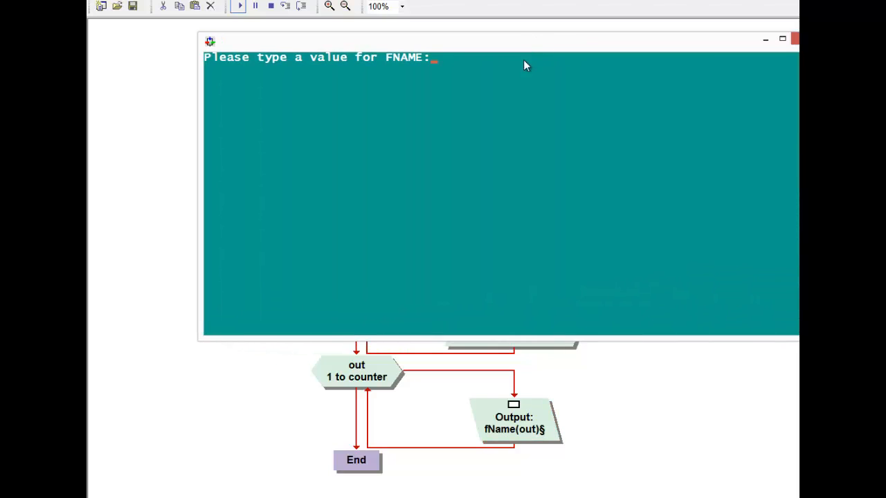
{"action": "type", "text": "\"meri"}
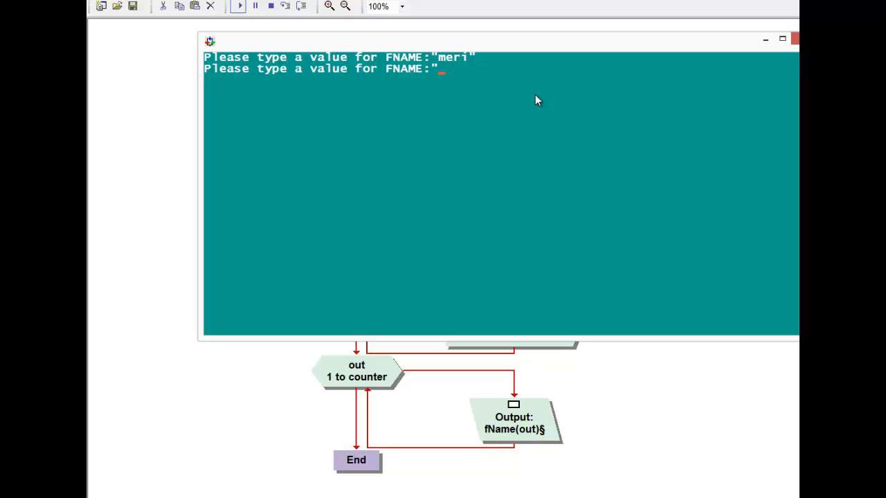
{"action": "type", "text": "Josh"}
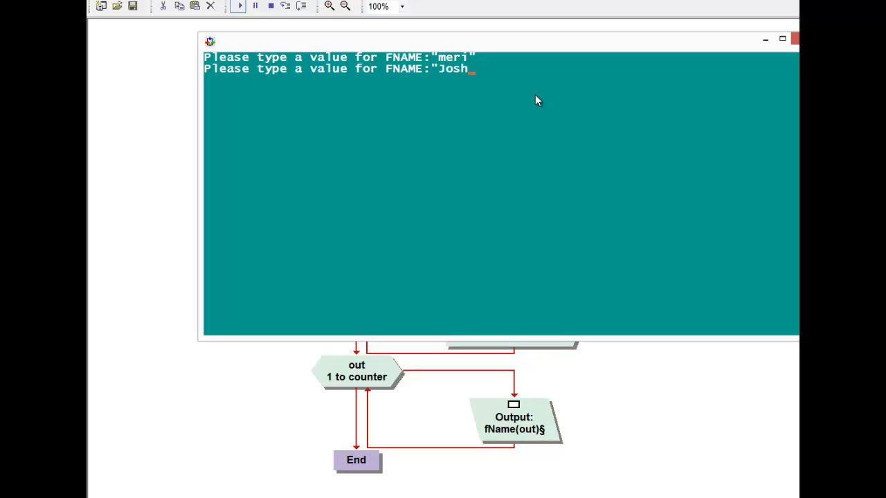
{"action": "type", "text": "Ma"}
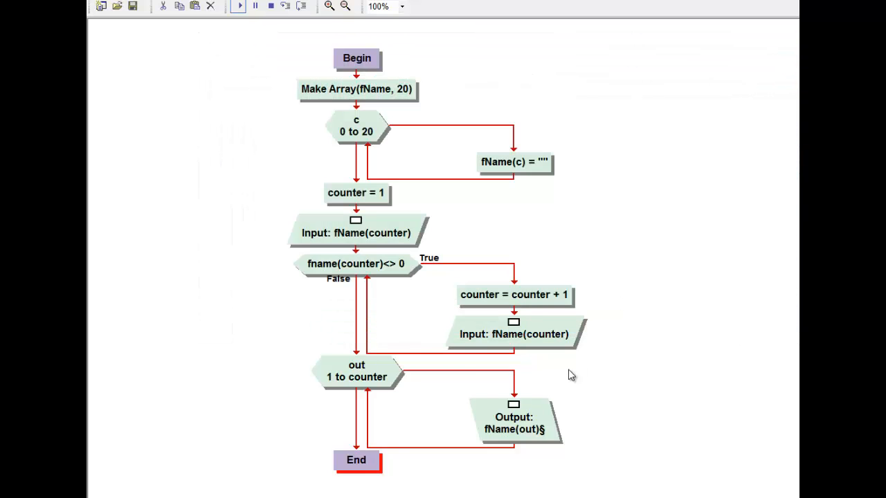
Append a line break (§) after fName(out) in the name output expression
{"action": "double_click", "coordinate": [514, 423]}
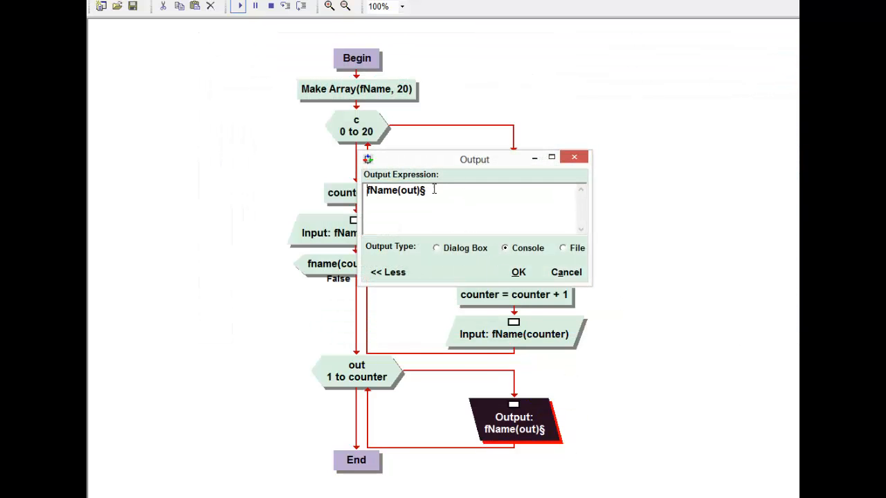
{"action": "key", "text": "Enter"}
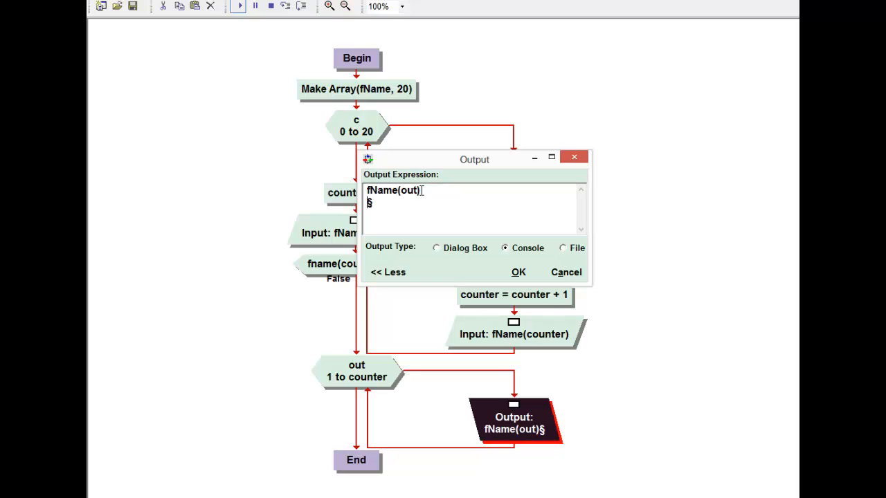
{"action": "left_click", "coordinate": [518, 271]}
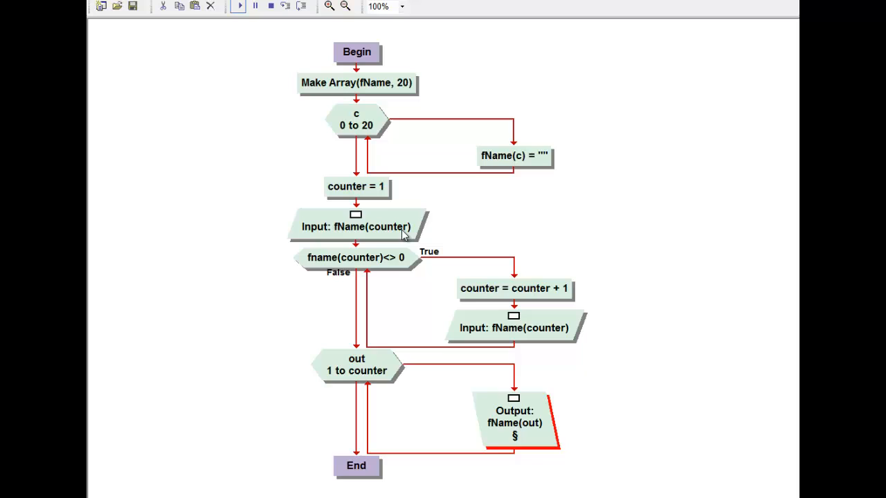
{"action": "mouse_move", "coordinate": [241, 7]}
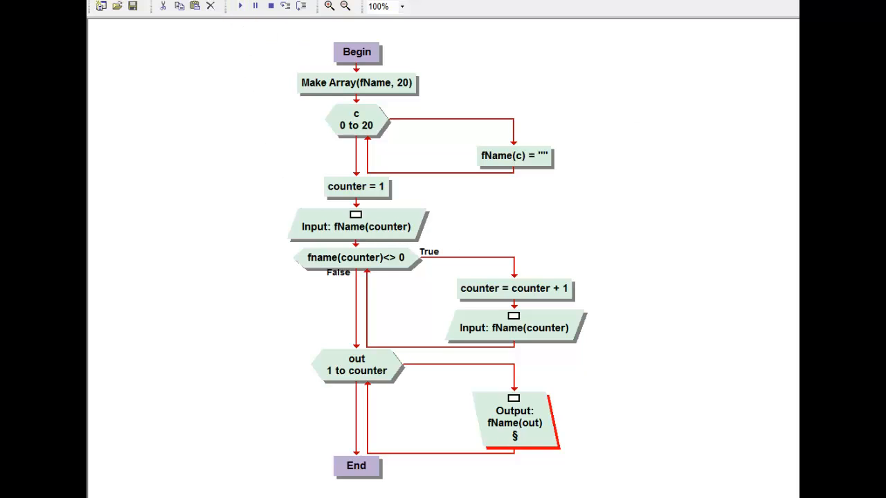
Test-run with names Meri, Kathy and Je, then set the name output type to File
{"action": "left_click", "coordinate": [239, 6]}
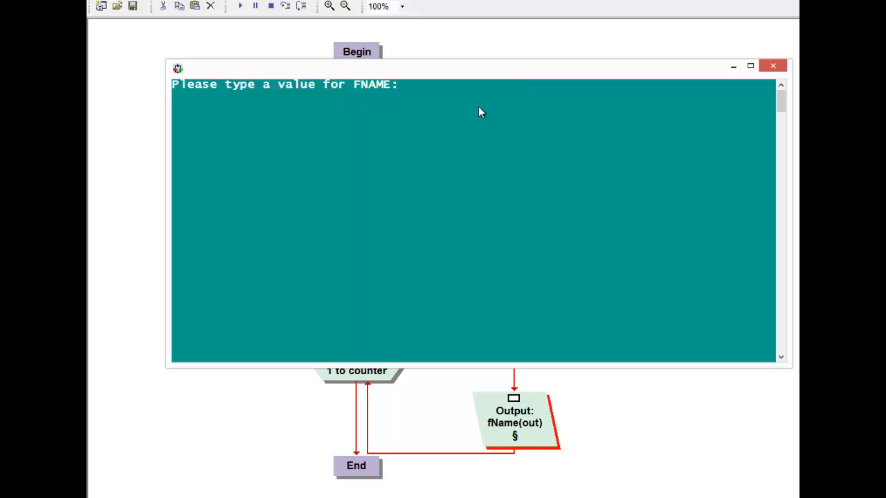
{"action": "type", "text": "\"Meri"}
{"action": "type", "text": "\"K"}
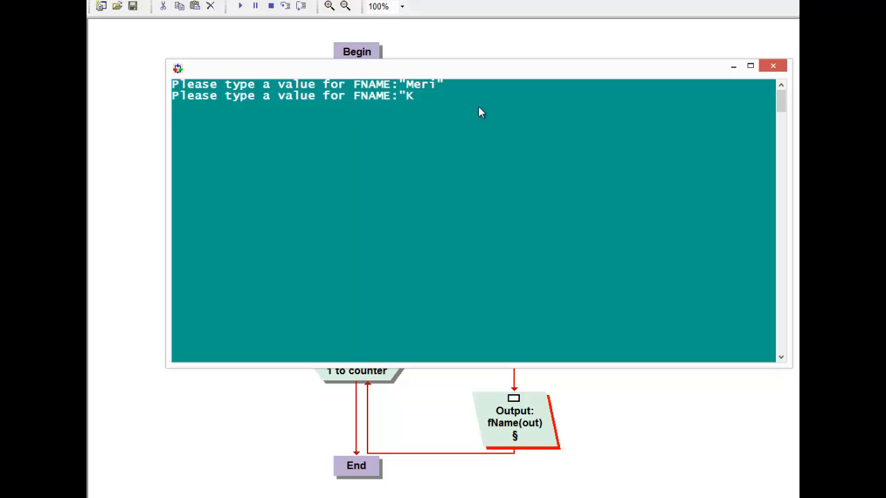
{"action": "type", "text": "athy"}
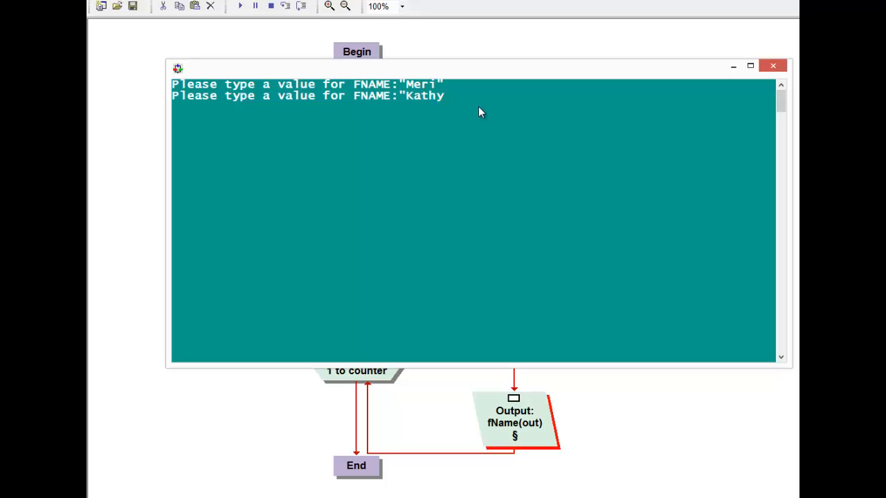
{"action": "type", "text": "Je"}
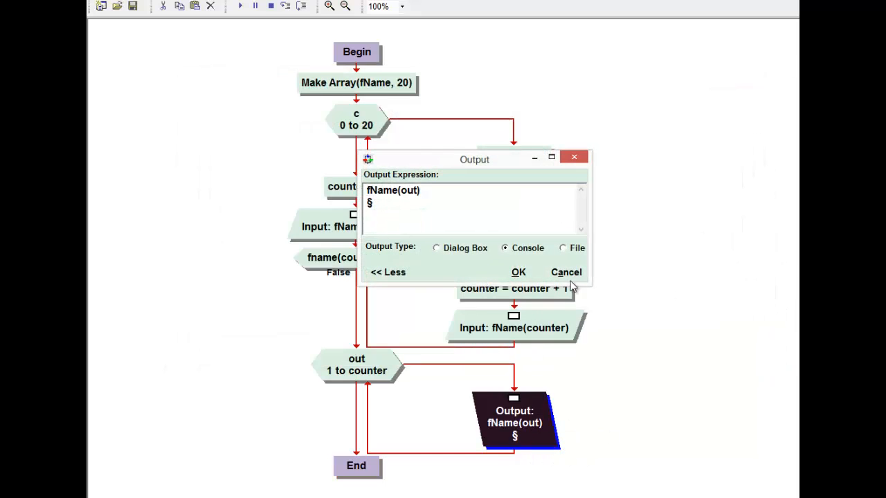
{"action": "left_click", "coordinate": [562, 227]}
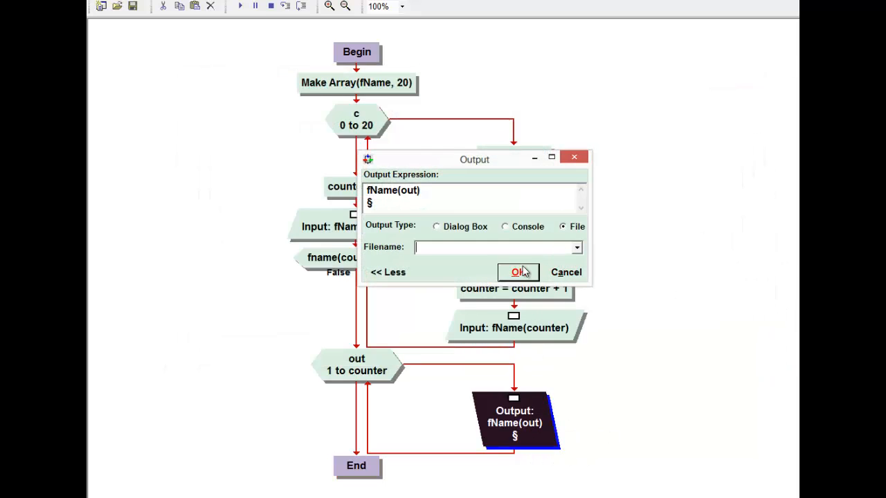
{"action": "left_click", "coordinate": [518, 271]}
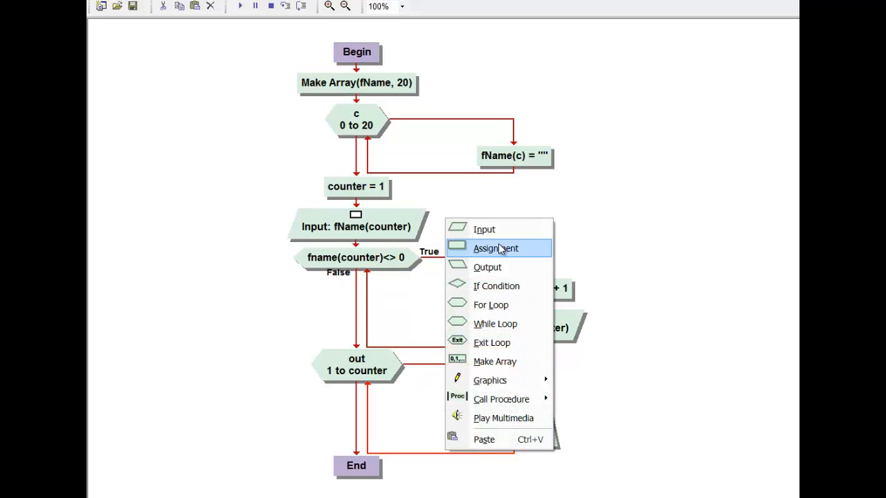
{"action": "mouse_move", "coordinate": [488, 269]}
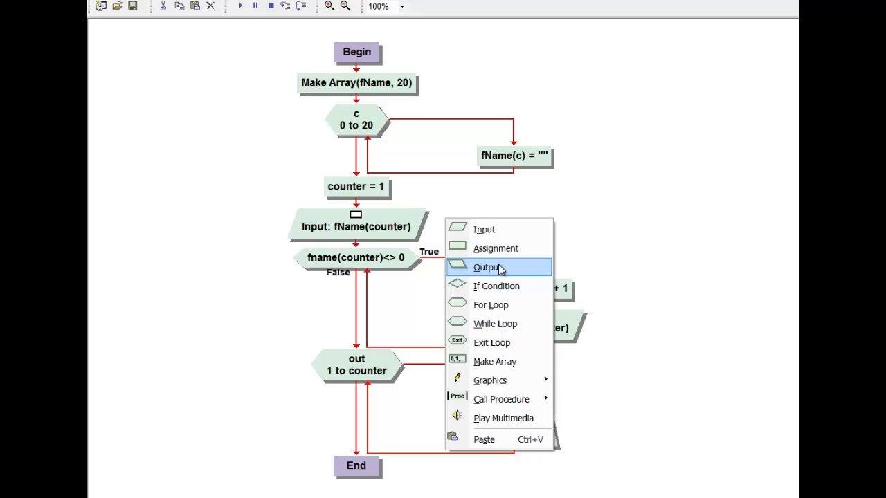
Add an output before End saying "Your information saved to your file, please look in the same file folder as the visual logic program"
{"action": "left_click", "coordinate": [488, 267]}
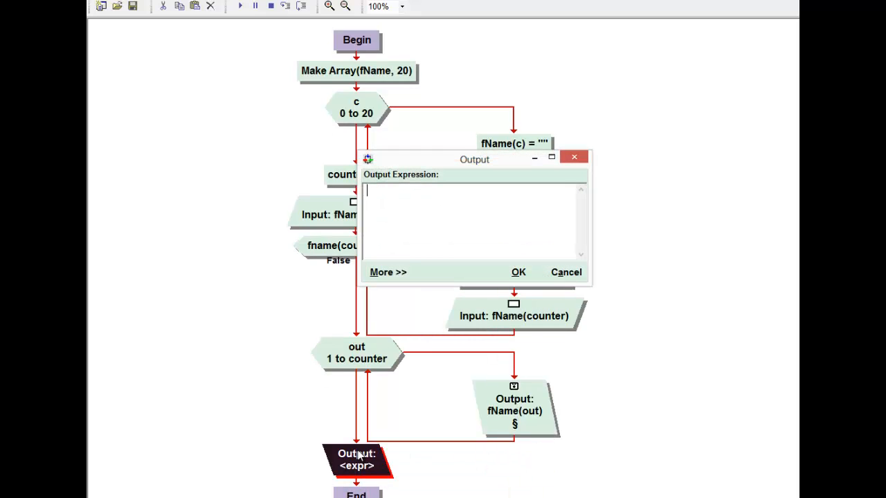
{"action": "type", "text": "Please look for your"}
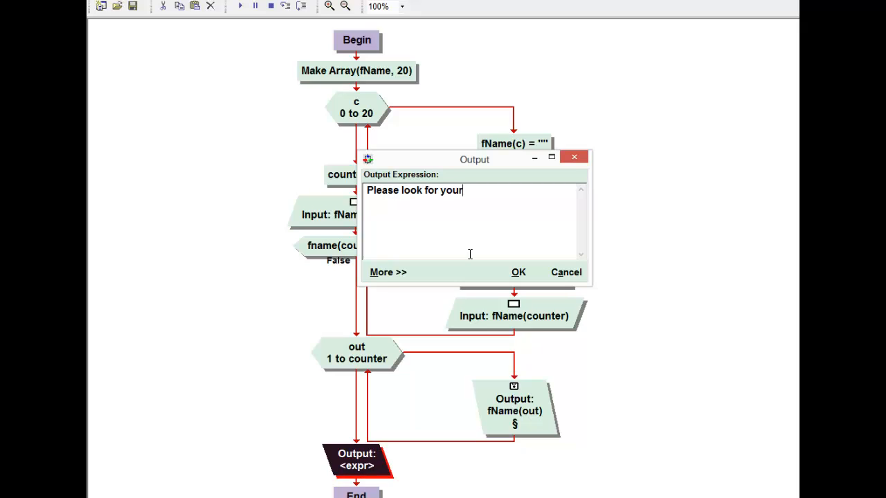
{"action": "key", "text": "BackSpace"}
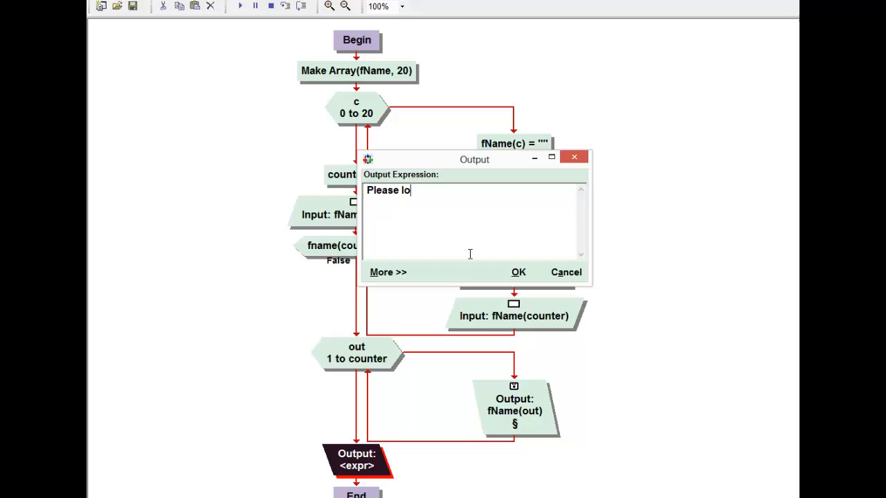
{"action": "type", "text": "\"Your information has bee"}
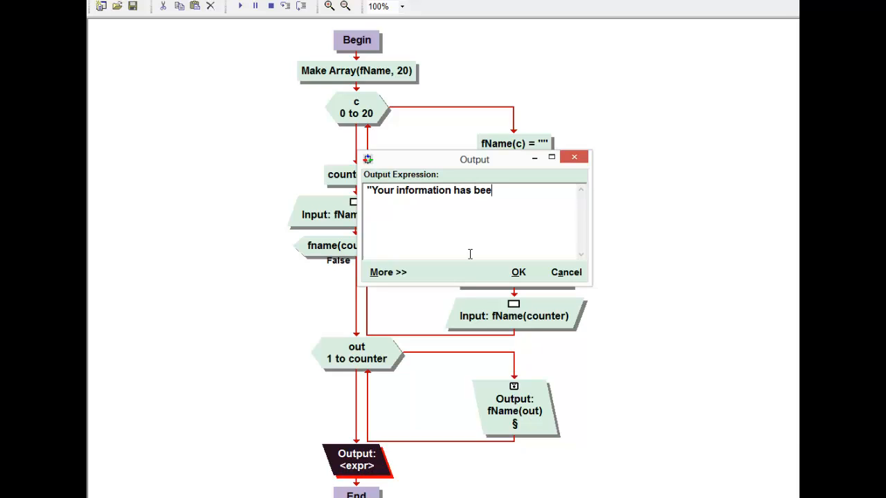
{"action": "type", "text": "n saved to your"}
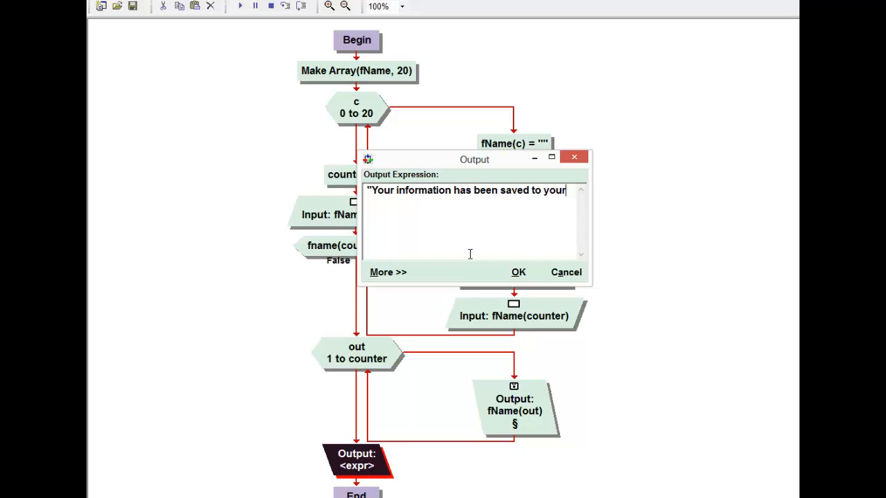
{"action": "type", "text": "file, please"}
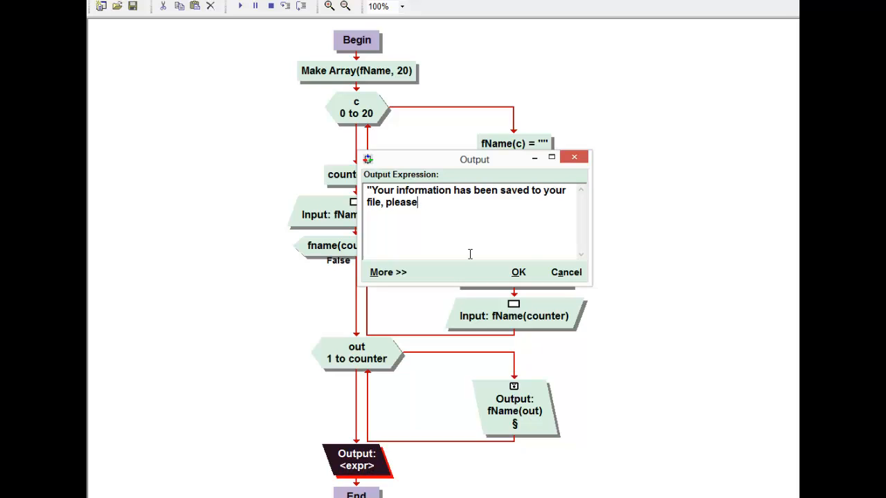
{"action": "type", "text": "look"}
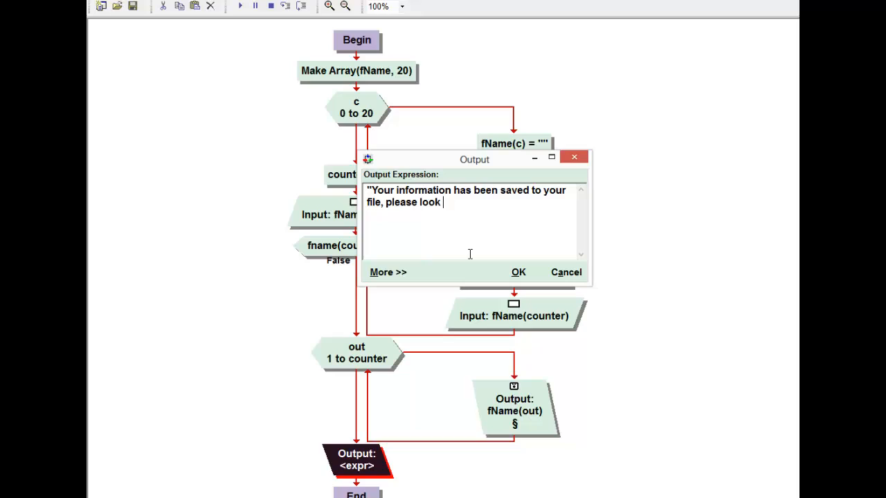
{"action": "type", "text": "in the same fi"}
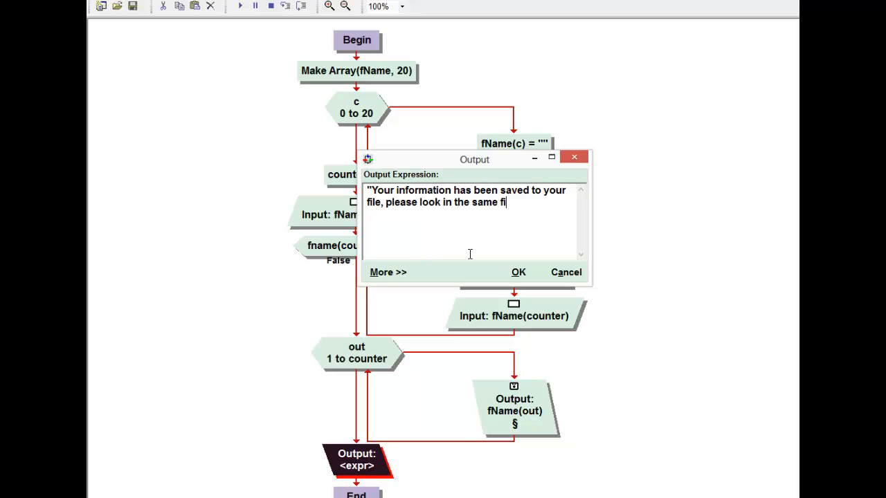
{"action": "type", "text": "le folder"}
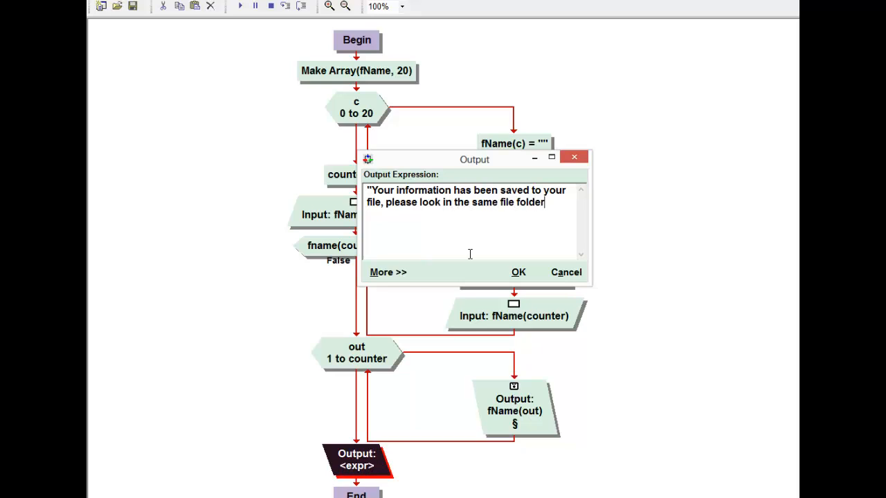
{"action": "type", "text": "as the visual"}
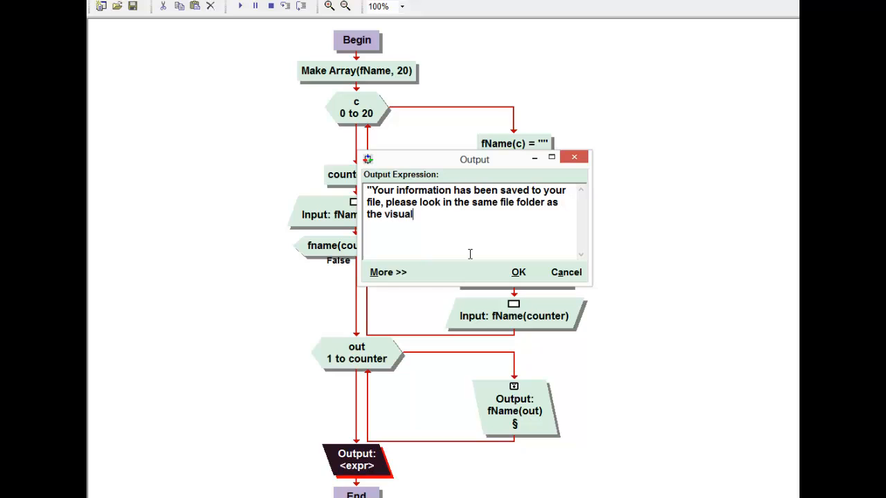
{"action": "type", "text": "logic program"}
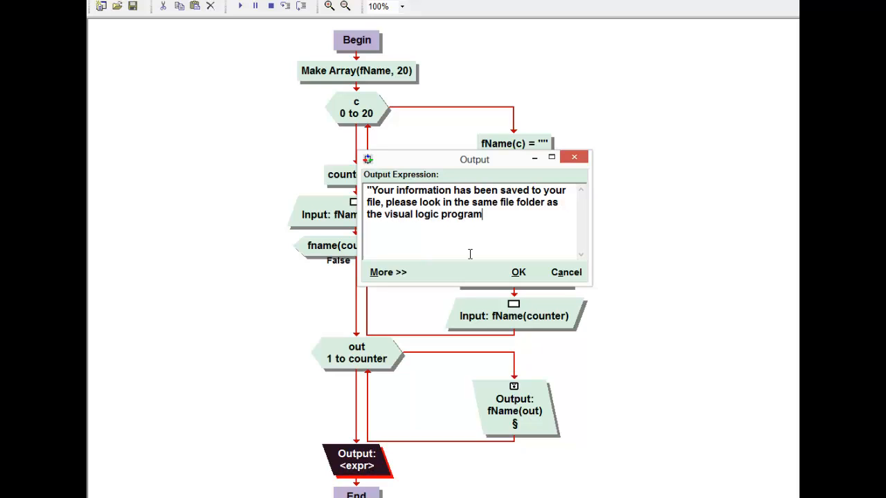
{"action": "type", "text": "\""}
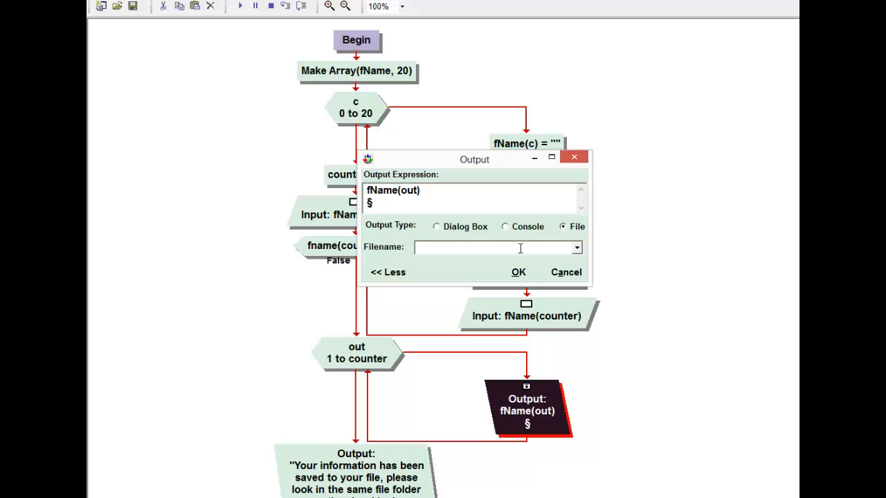
Set the name output's Filename to meriOutput
{"action": "type", "text": "meriOut"}
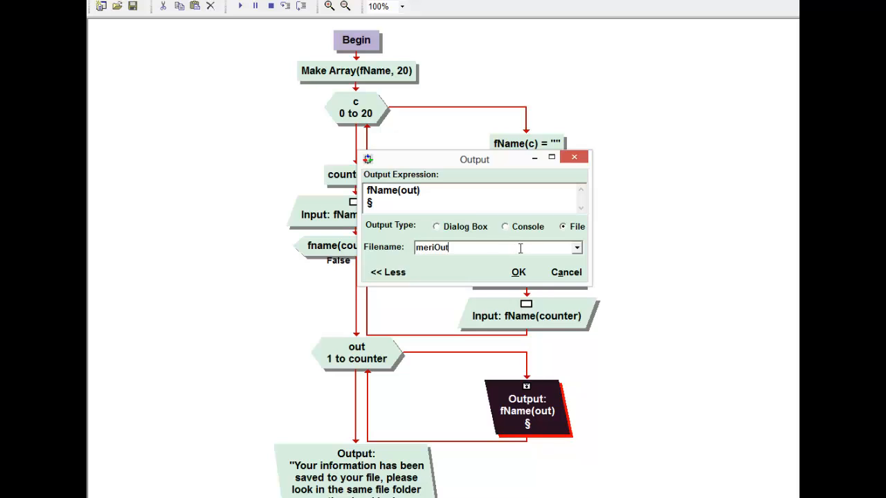
{"action": "type", "text": "put"}
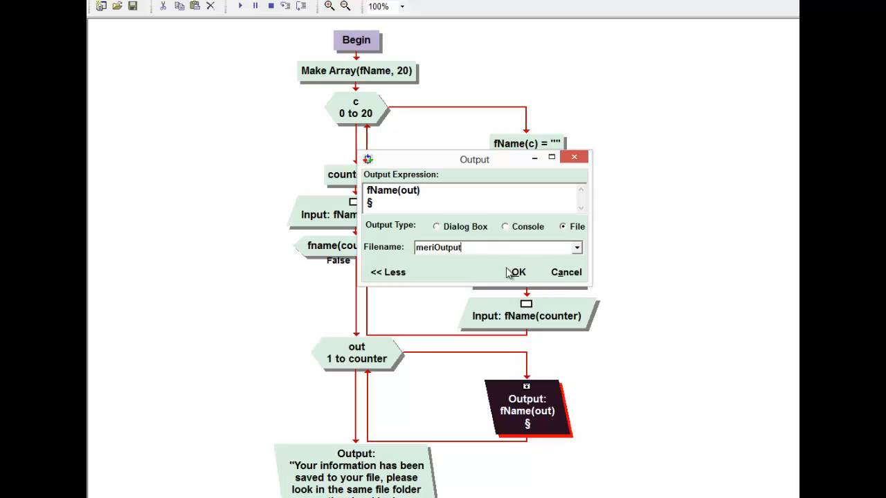
{"action": "left_click", "coordinate": [517, 272]}
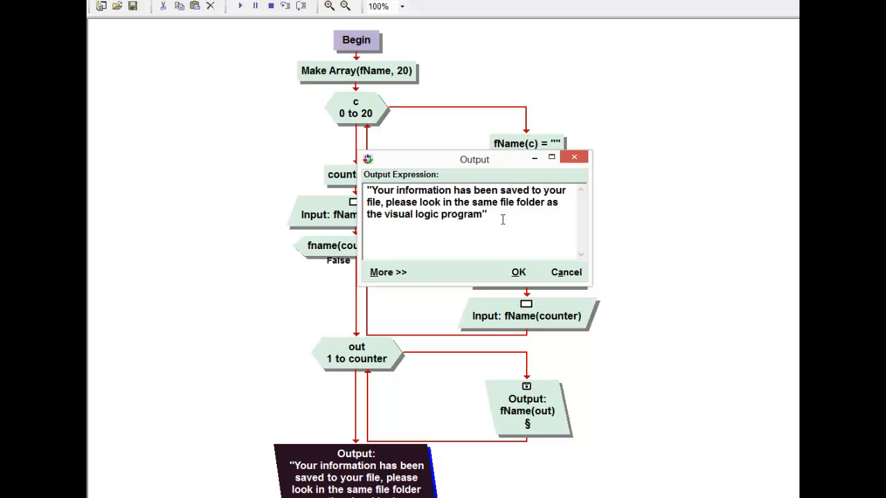
{"action": "mouse_move", "coordinate": [504, 222]}
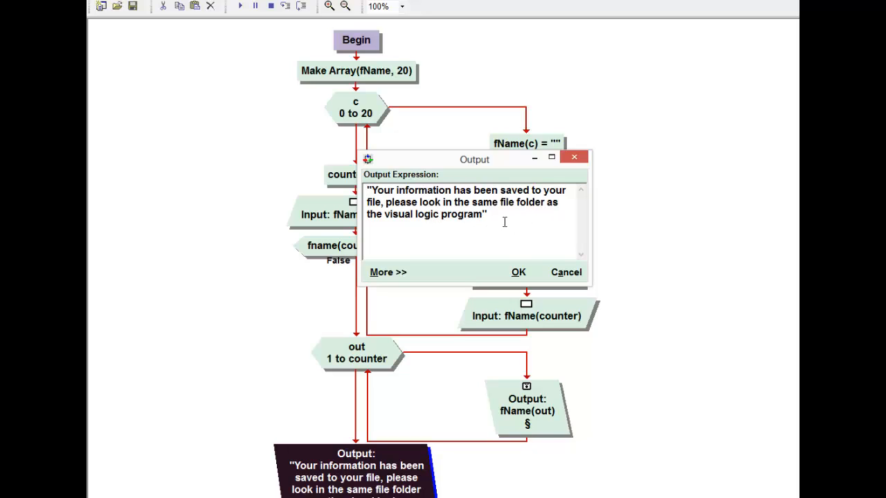
{"action": "mouse_move", "coordinate": [568, 225]}
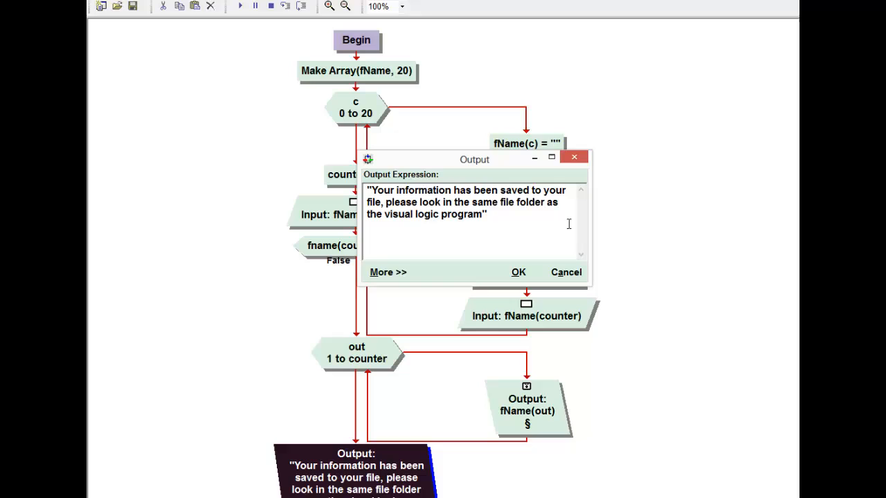
Append ', it is named "meriout..."' to the confirmation message
{"action": "type", "text": ", it is na"}
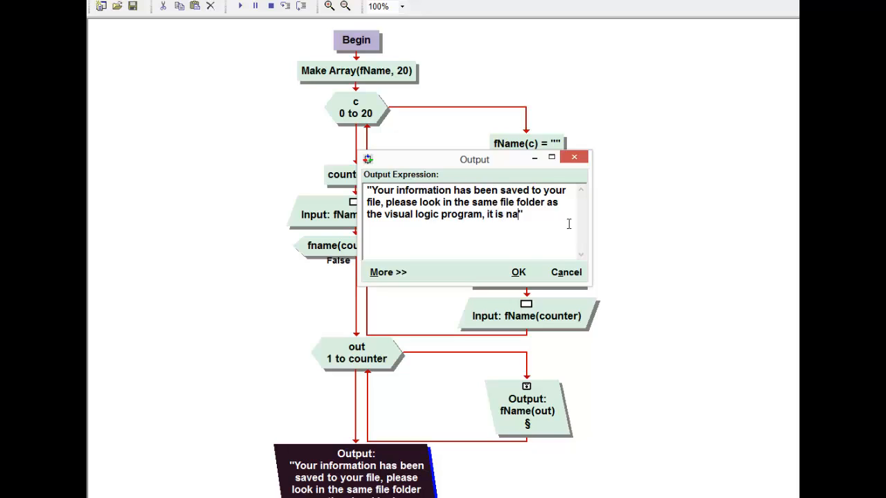
{"action": "type", "text": "med \"\"\""}
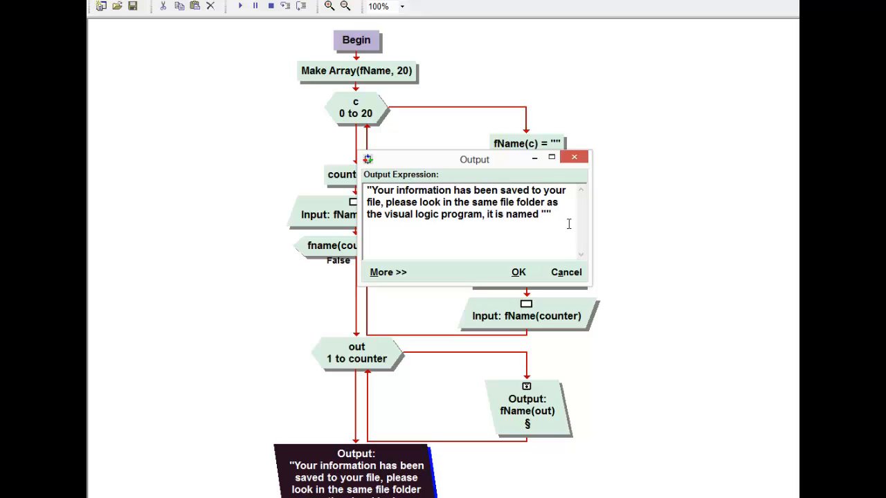
{"action": "type", "text": "merioutput"}
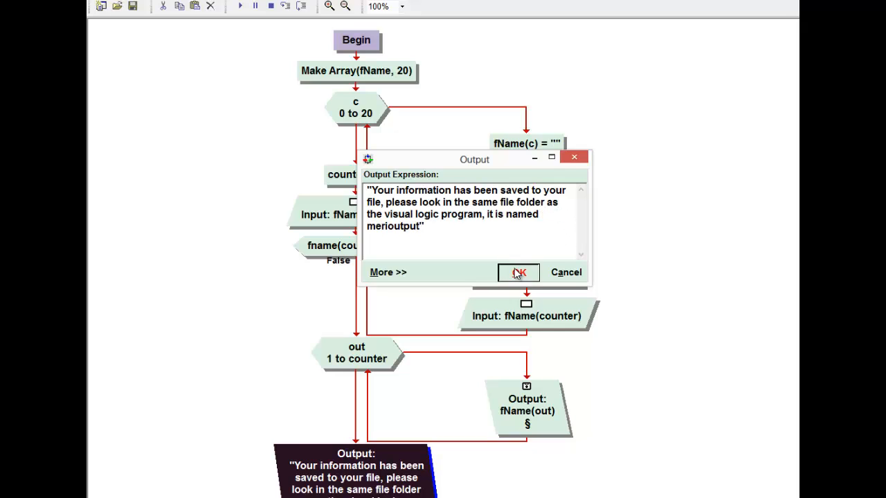
Run with Meri, Sarah, Jennie and Kathy and dismiss the file-saved message box
{"action": "left_click", "coordinate": [518, 271]}
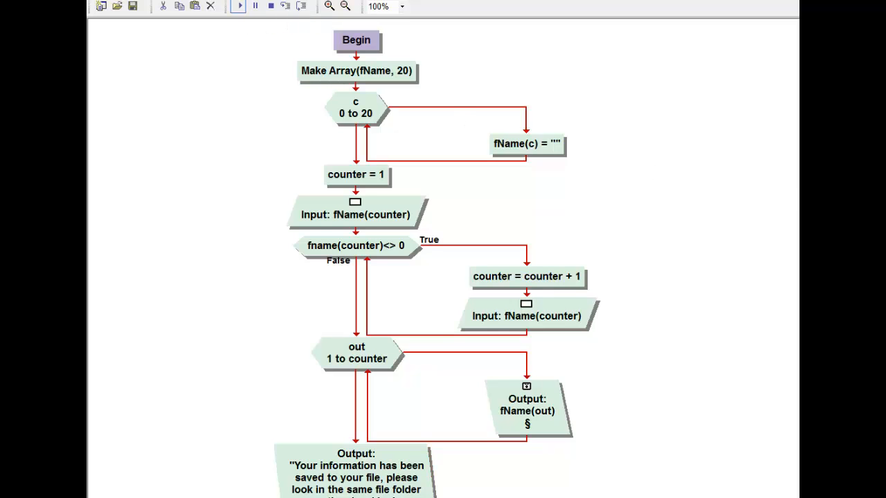
{"action": "left_click", "coordinate": [238, 6]}
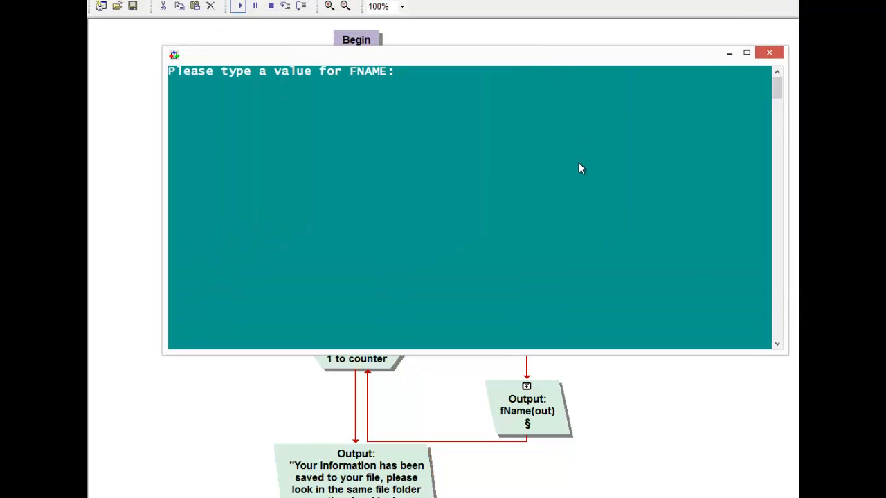
{"action": "type", "text": "\"Meri"}
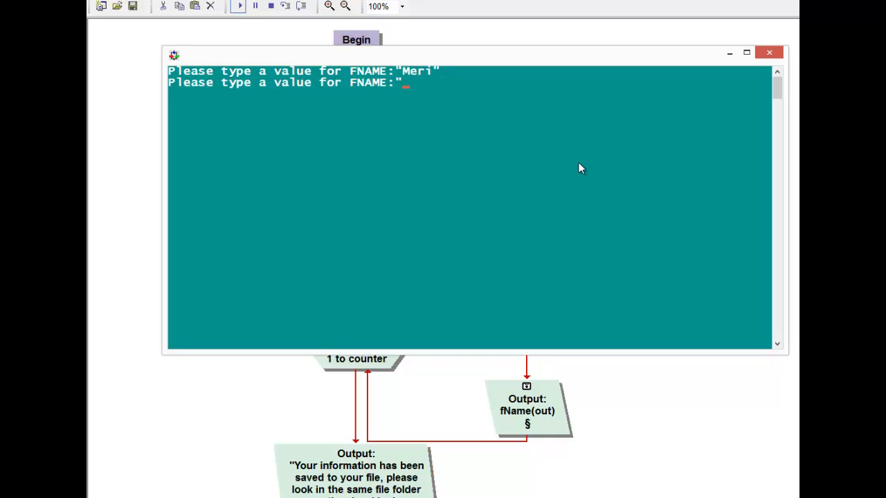
{"action": "type", "text": "Sarah"}
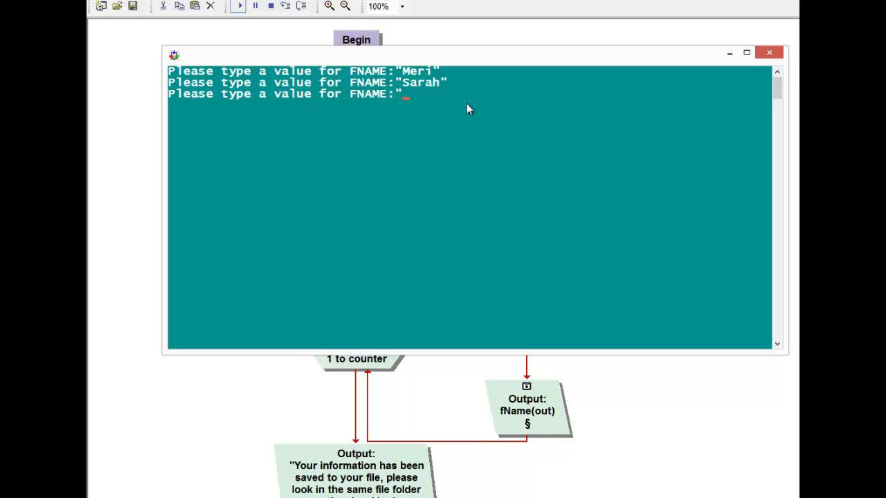
{"action": "type", "text": "Jen"}
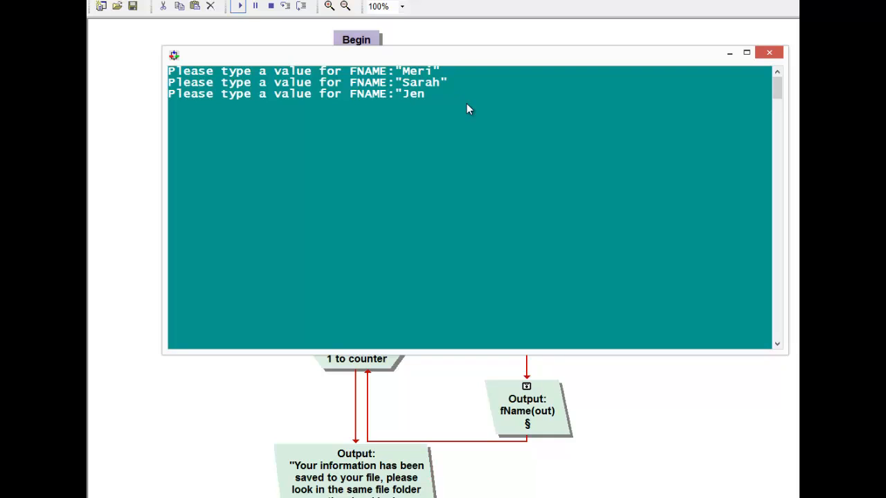
{"action": "type", "text": "K"}
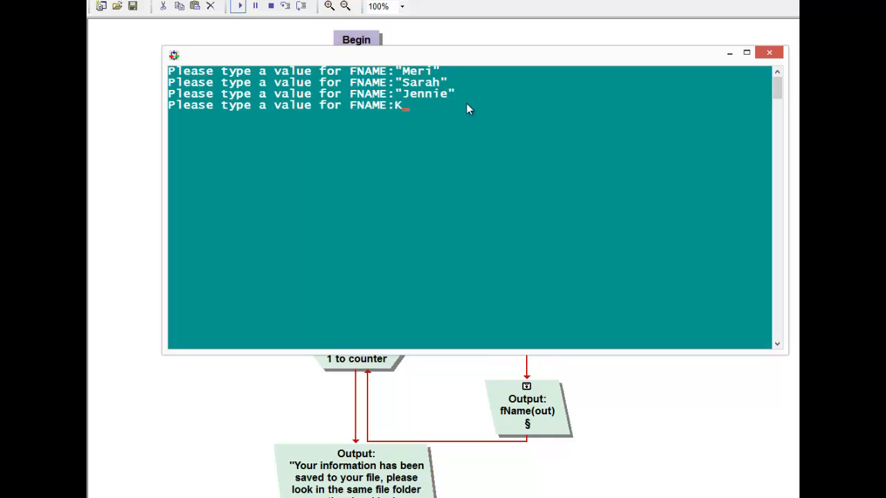
{"action": "type", "text": "athy"}
{"action": "type", "text": "0"}
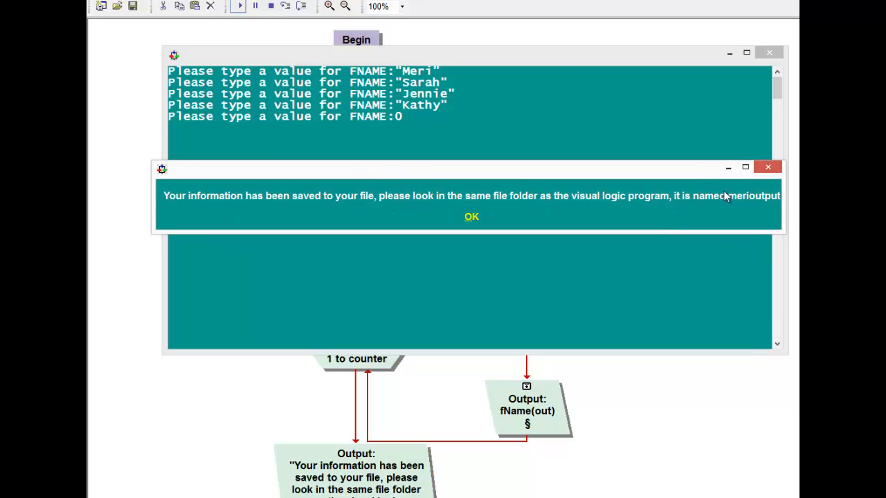
{"action": "left_click", "coordinate": [471, 216]}
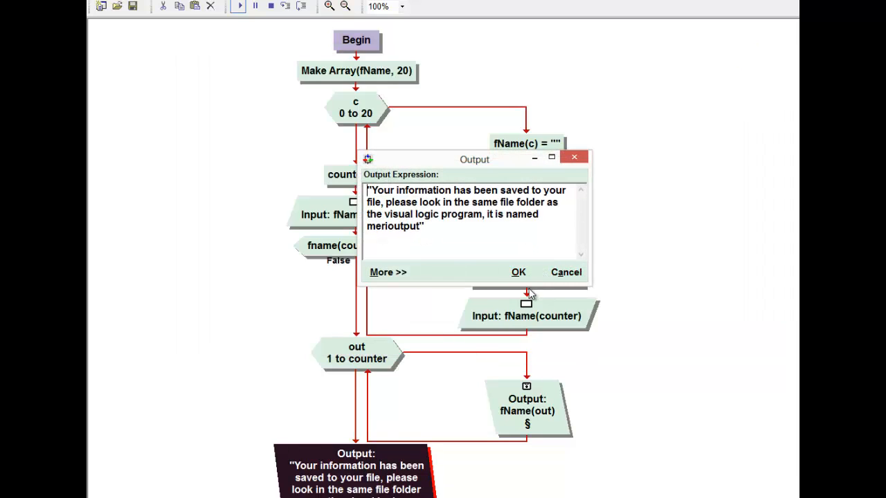
Set the confirmation message's Output Type to Console via More >>
{"action": "left_click", "coordinate": [388, 271]}
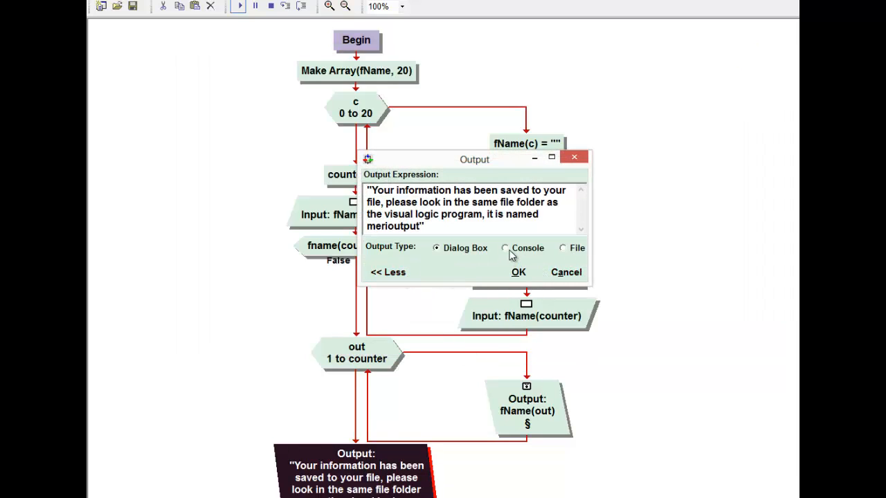
{"action": "left_click", "coordinate": [518, 272]}
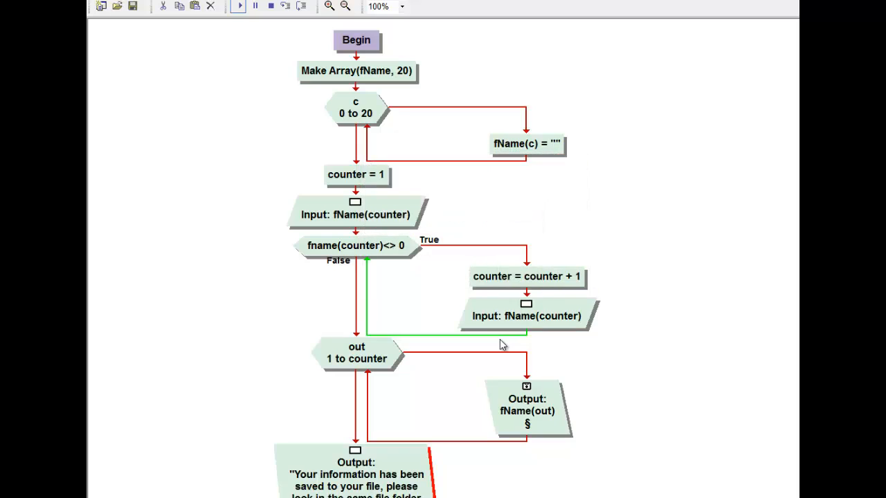
{"action": "mouse_move", "coordinate": [584, 318]}
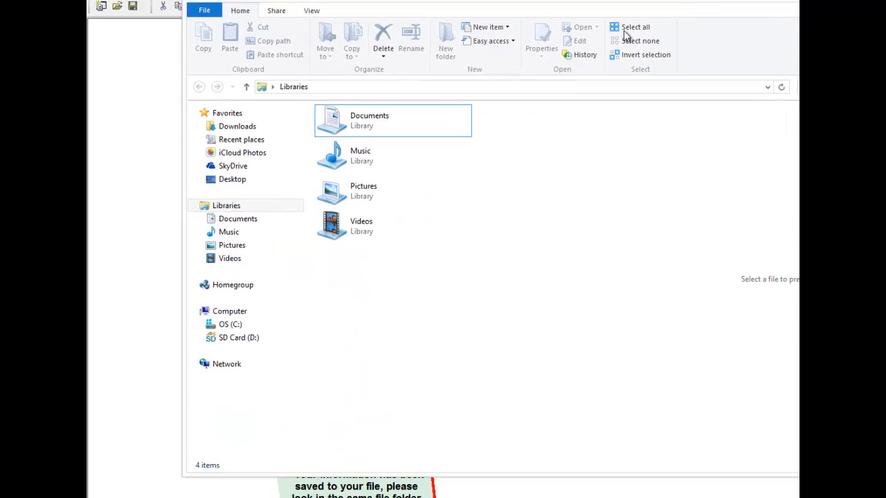
Browse Documents > Visual Logic sorted by date and try opening the extensionless meriOutput file
{"action": "double_click", "coordinate": [368, 121]}
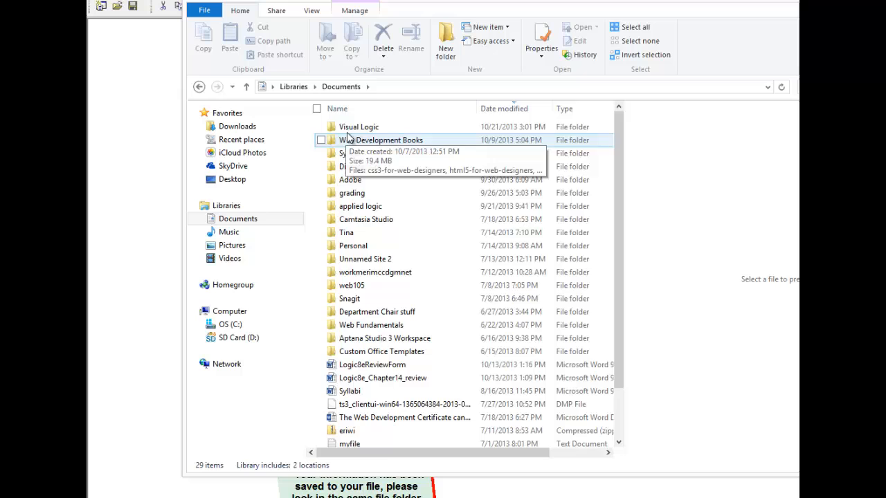
{"action": "double_click", "coordinate": [359, 127]}
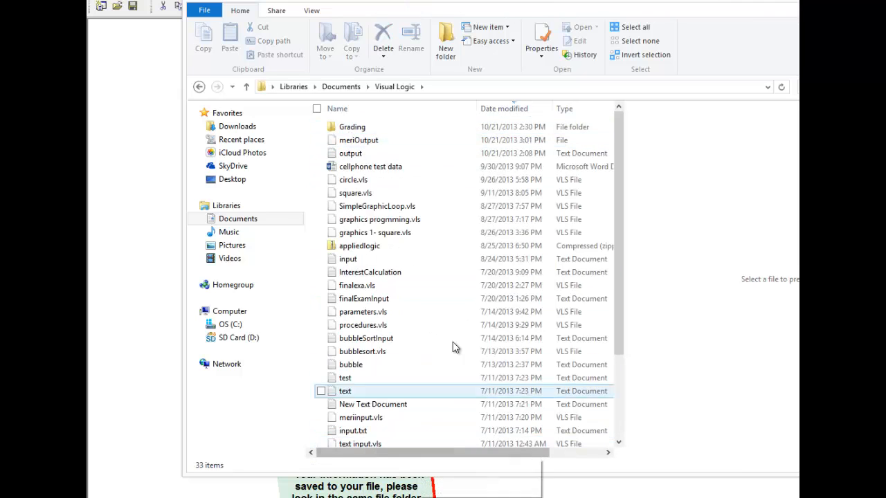
{"action": "left_click", "coordinate": [504, 108]}
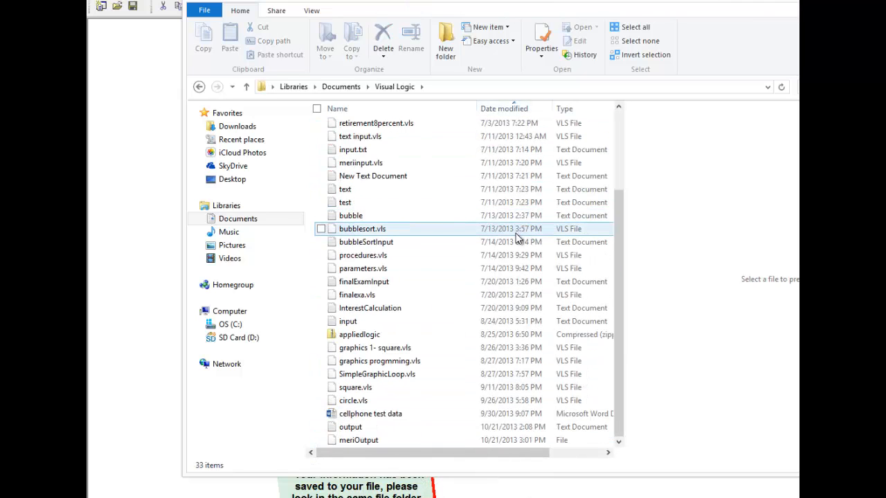
{"action": "left_click", "coordinate": [359, 441]}
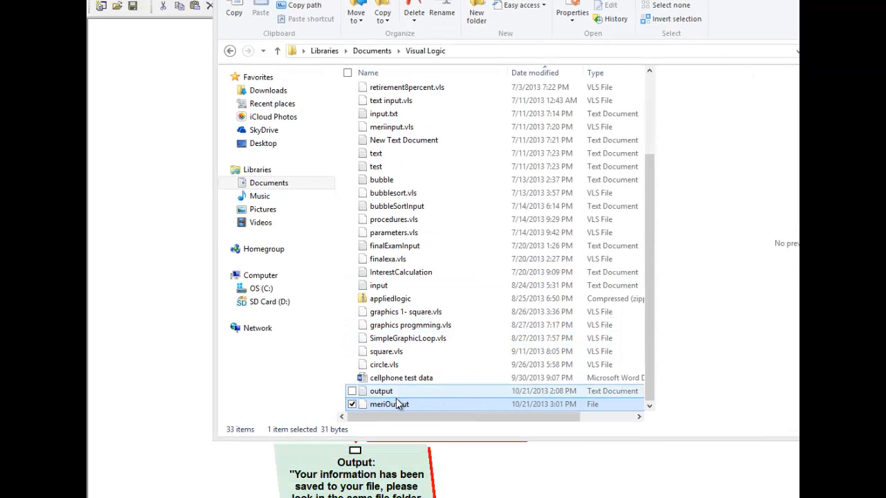
{"action": "double_click", "coordinate": [389, 404]}
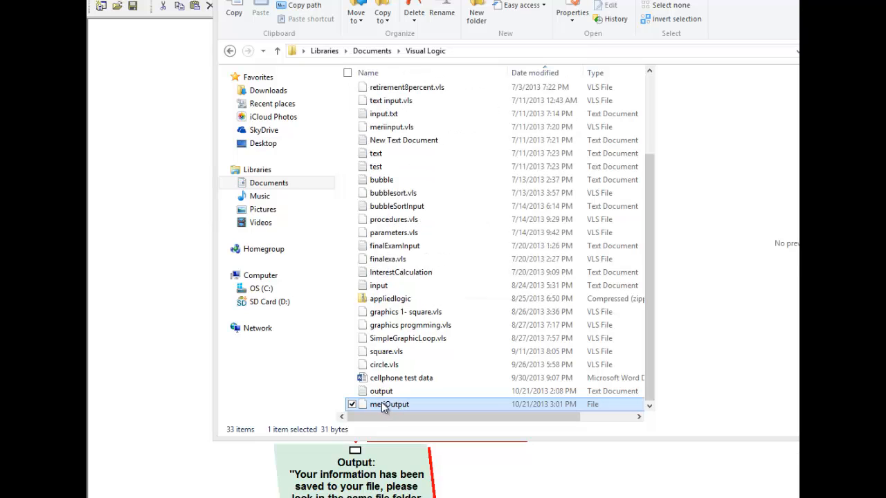
{"action": "double_click", "coordinate": [389, 404]}
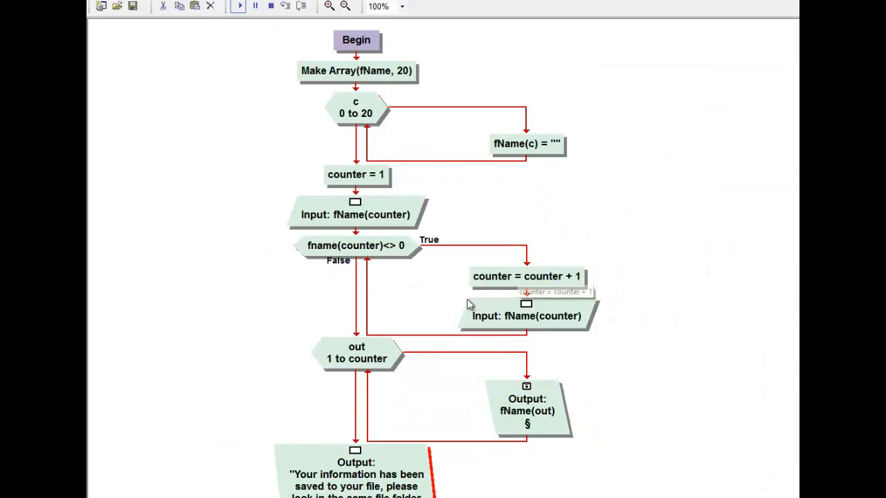
Change the name output's Filename to meriOutput.txt
{"action": "double_click", "coordinate": [356, 473]}
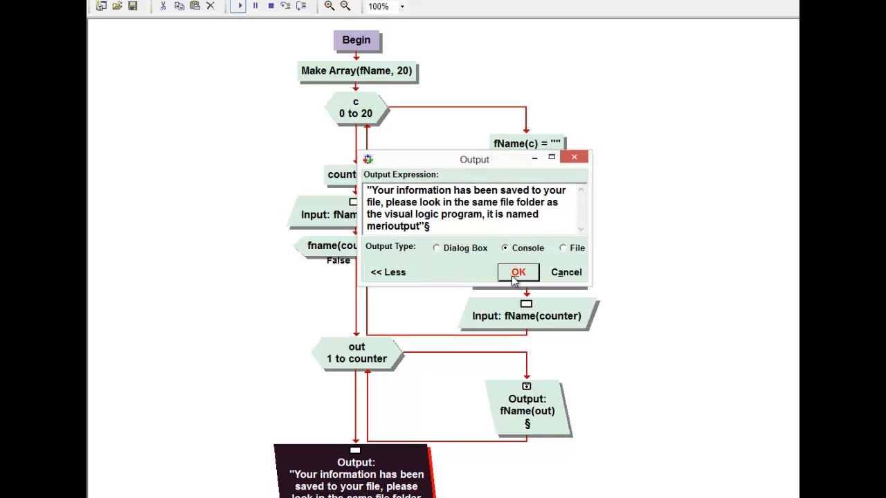
{"action": "mouse_move", "coordinate": [552, 410]}
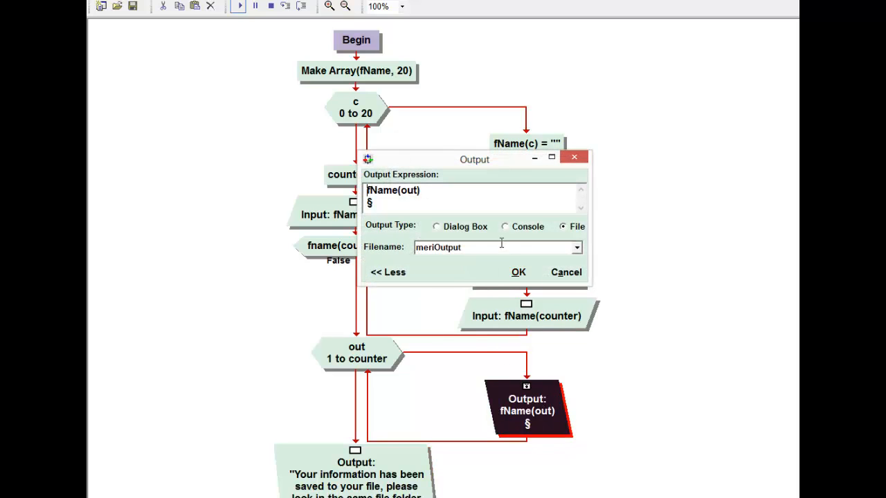
{"action": "type", "text": ".txt"}
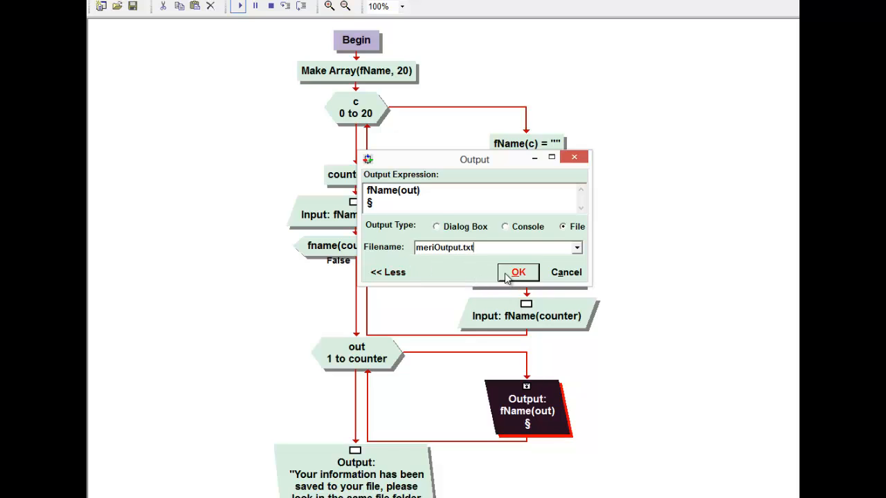
{"action": "left_click", "coordinate": [517, 272]}
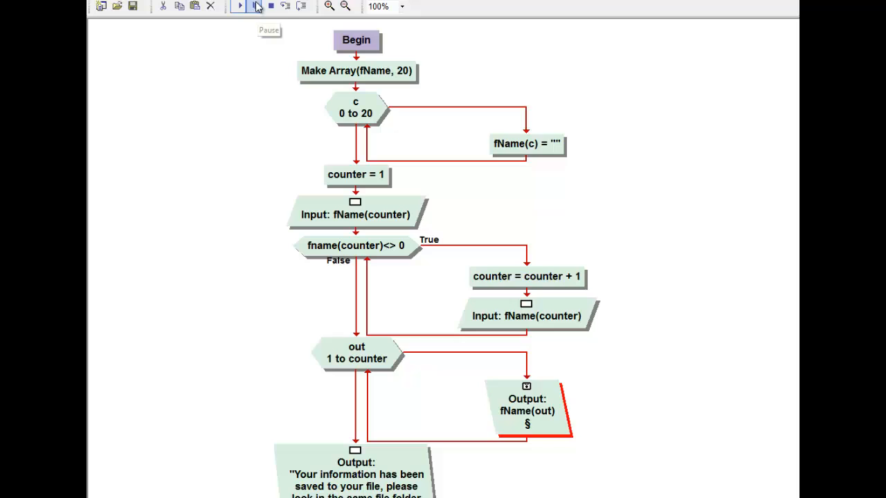
Run with meri, sarah and kathy, see the console confirmation, and close the console
{"action": "left_click", "coordinate": [238, 5]}
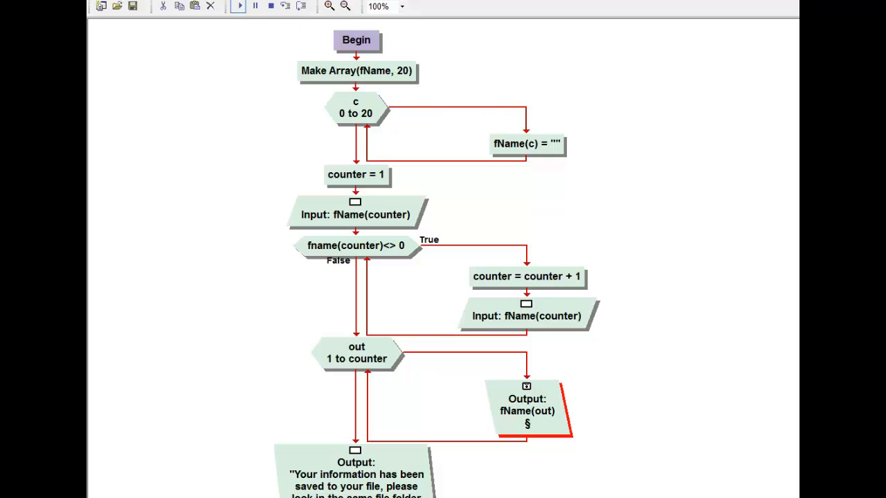
{"action": "left_click", "coordinate": [238, 6]}
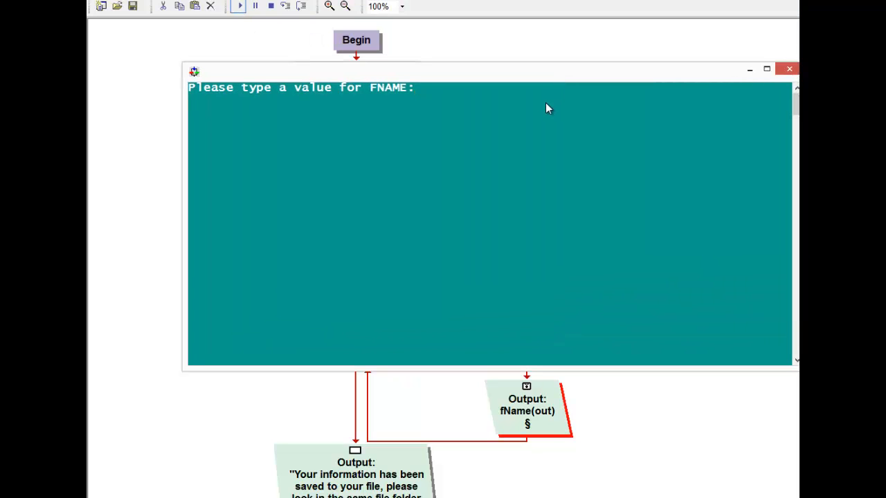
{"action": "type", "text": "meri\""}
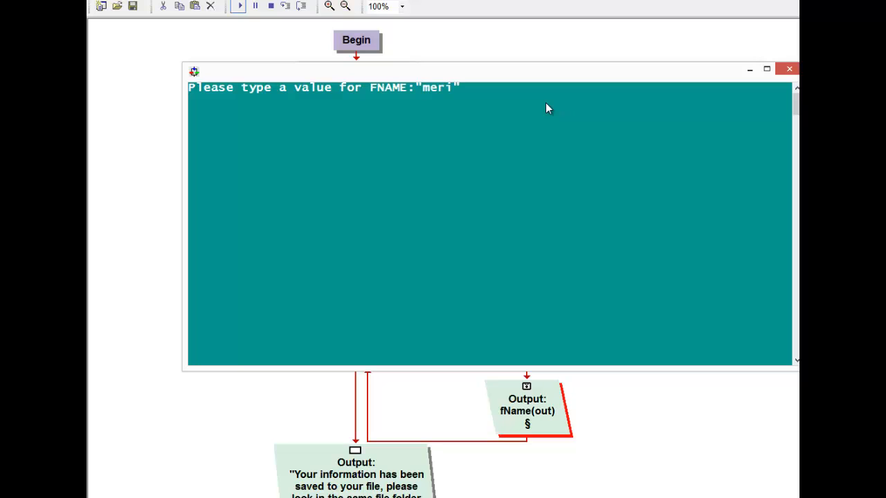
{"action": "type", "text": "sarah"}
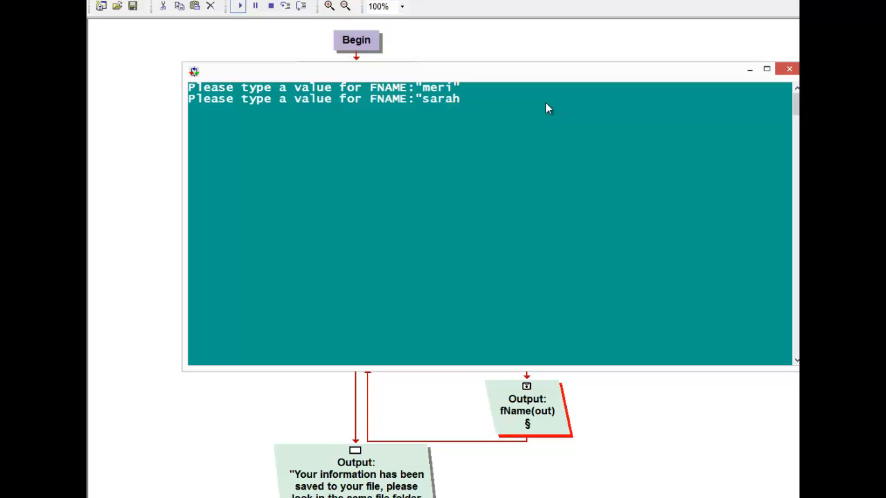
{"action": "type", "text": "kathy\""}
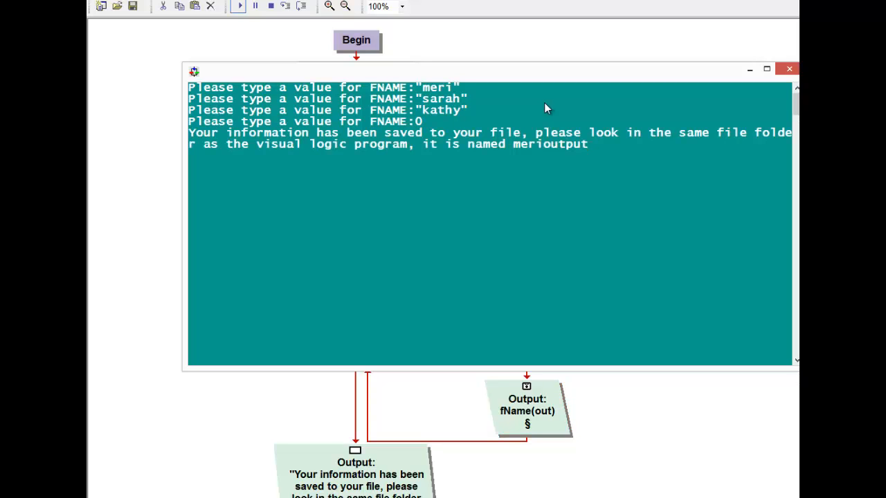
{"action": "left_click", "coordinate": [789, 69]}
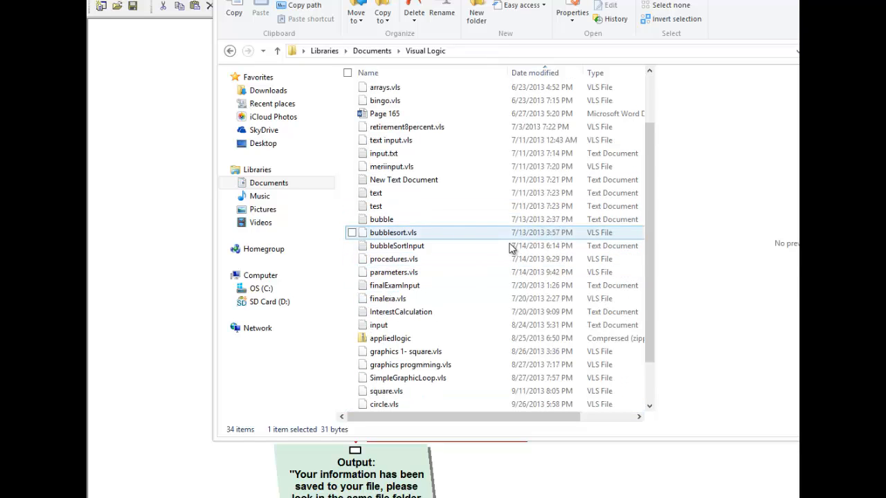
Sort the Visual Logic folder by Date modified and open meriOutput.txt in Notepad, showing meri, sarah, kathy and 0
{"action": "left_click", "coordinate": [534, 72]}
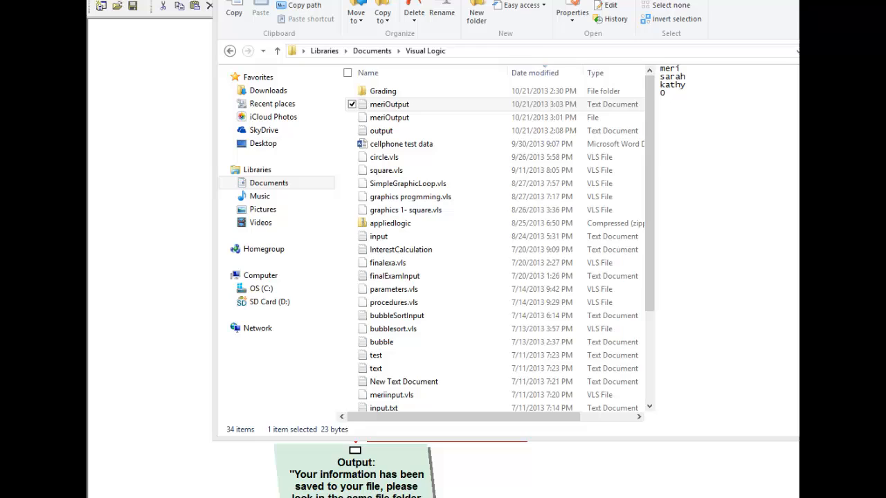
{"action": "left_click", "coordinate": [389, 104]}
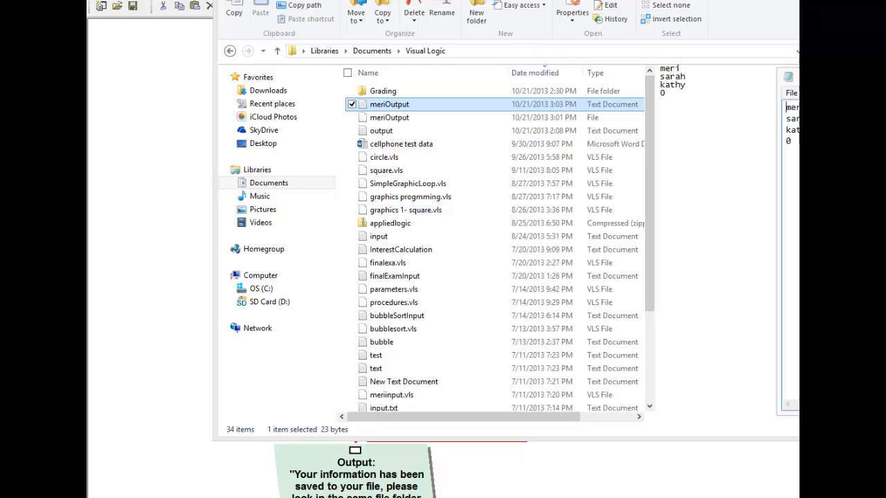
{"action": "double_click", "coordinate": [389, 104]}
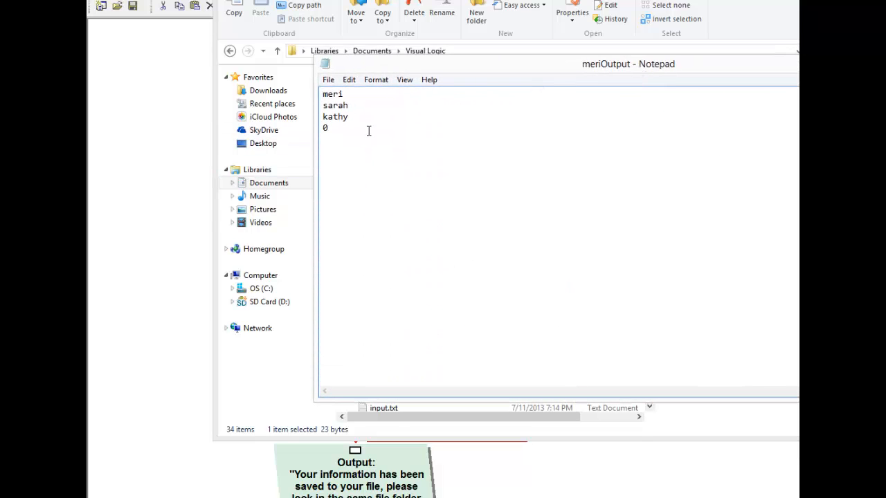